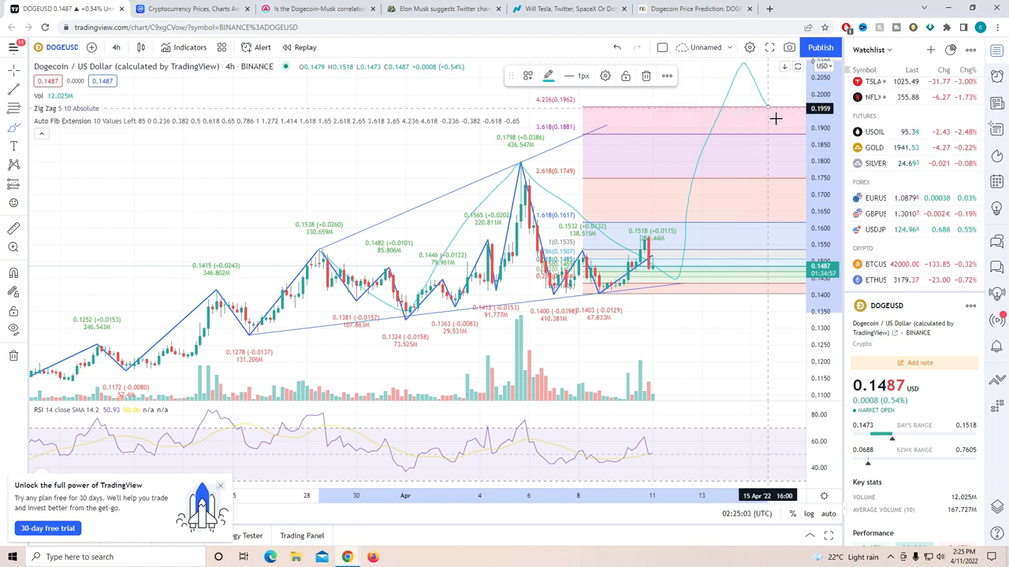
pyautogui.moveTo(750, 167)
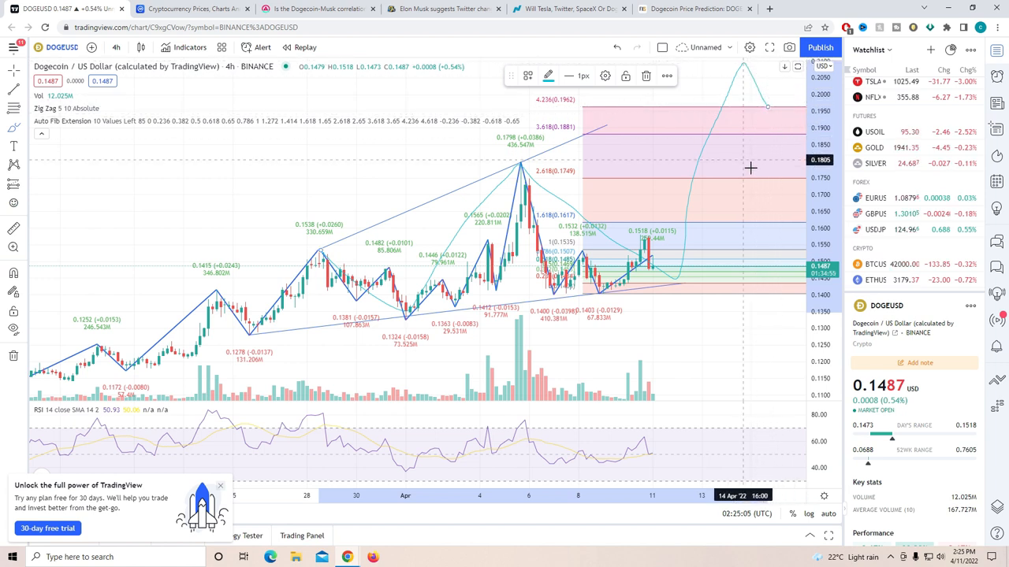
pyautogui.moveTo(605, 171)
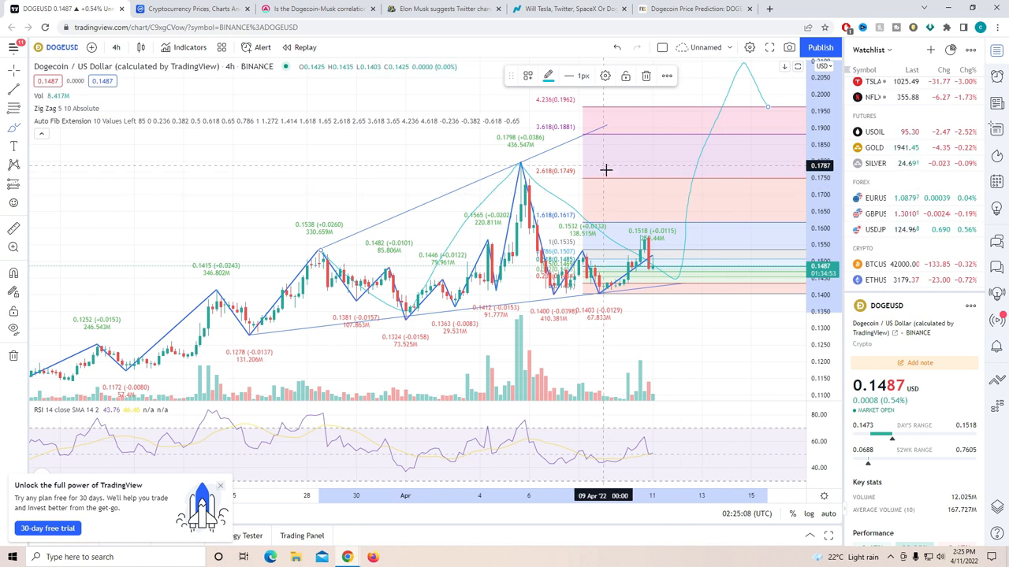
pyautogui.moveTo(694, 276)
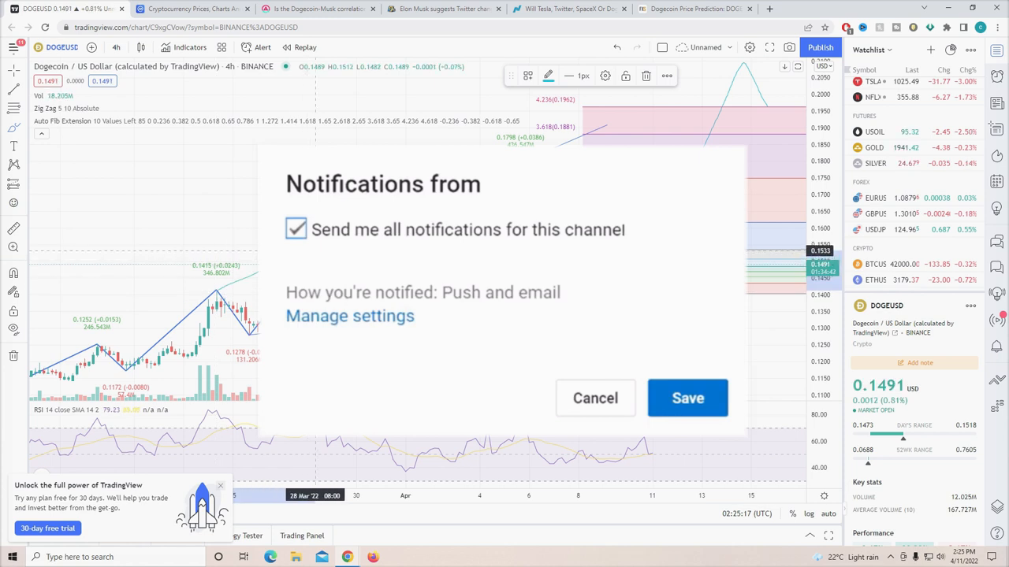
# Step: Circle the early-April volume spike bars on the 4-hour DOGEUSD chart with an ellipse
pyautogui.click(687, 397)
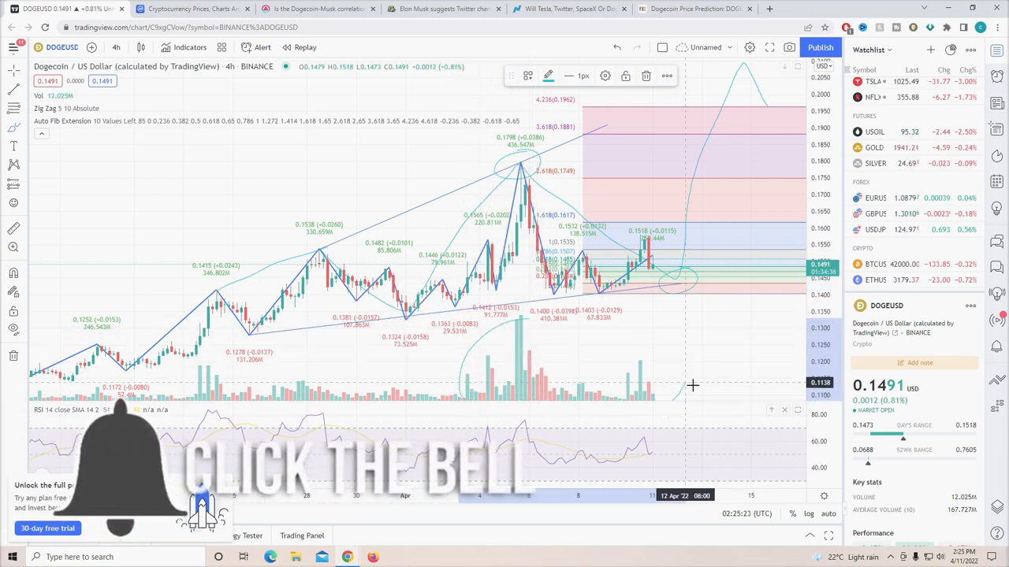
pyautogui.moveTo(511, 324)
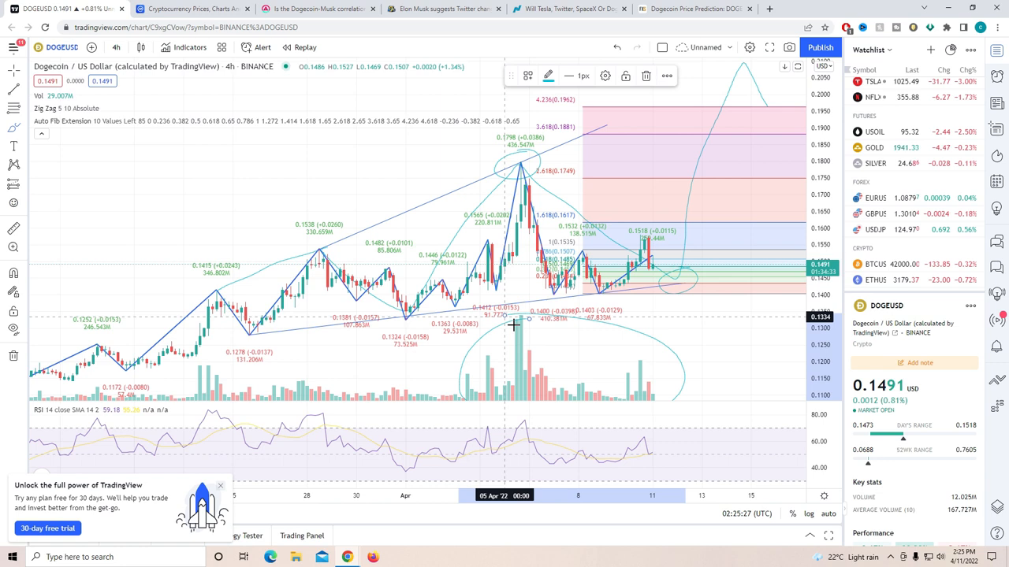
pyautogui.moveTo(498, 386)
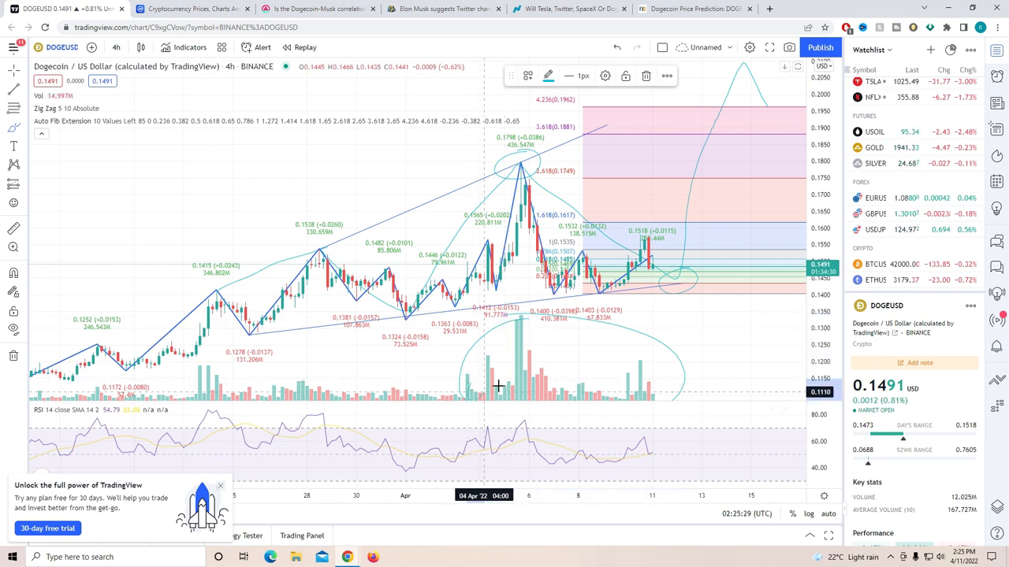
# Step: Switch the DOGEUSD chart to the 1-hour interval
pyautogui.click(117, 47)
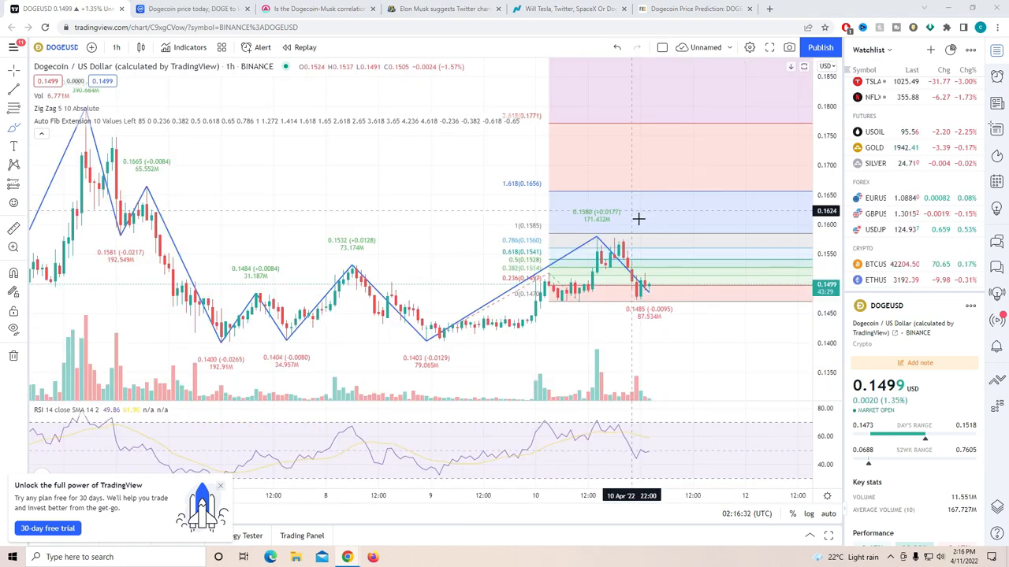
pyautogui.moveTo(523, 238)
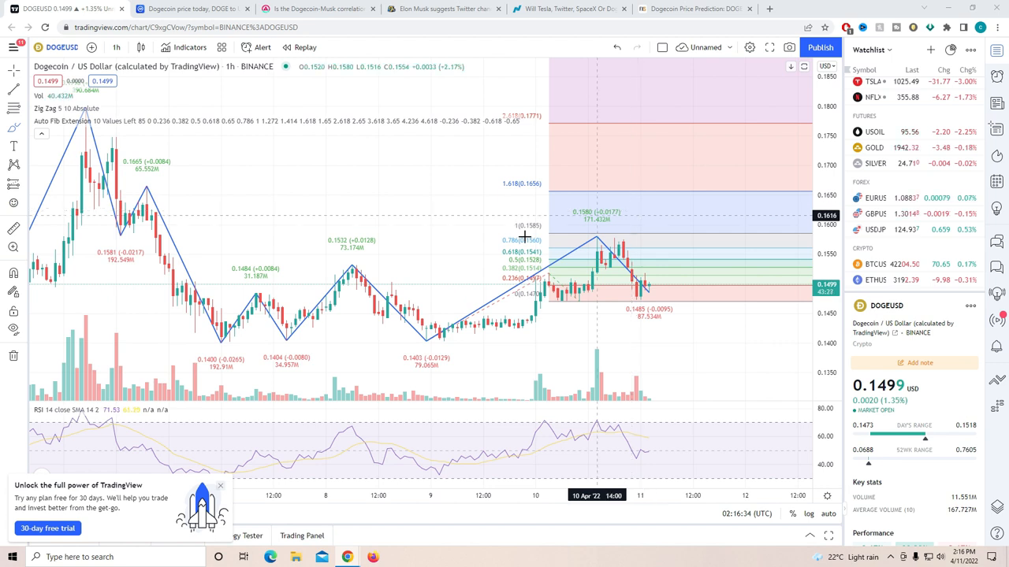
pyautogui.moveTo(606, 236)
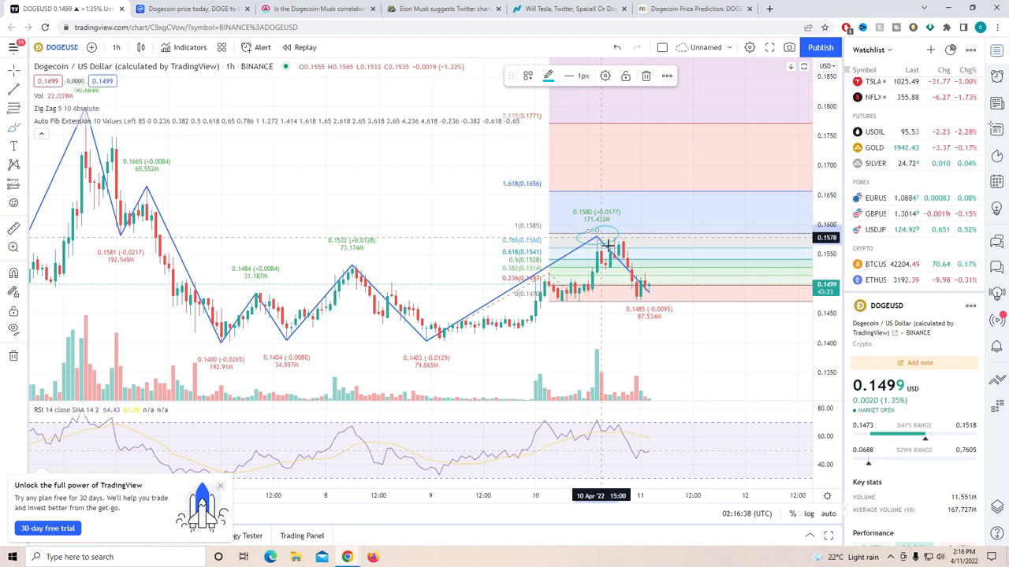
pyautogui.moveTo(605, 245)
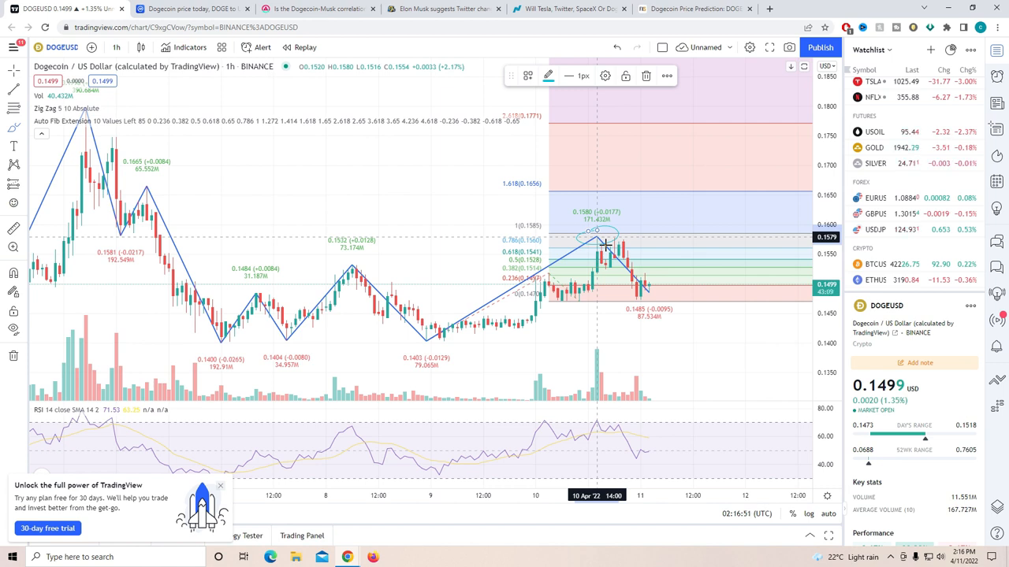
pyautogui.moveTo(643, 244)
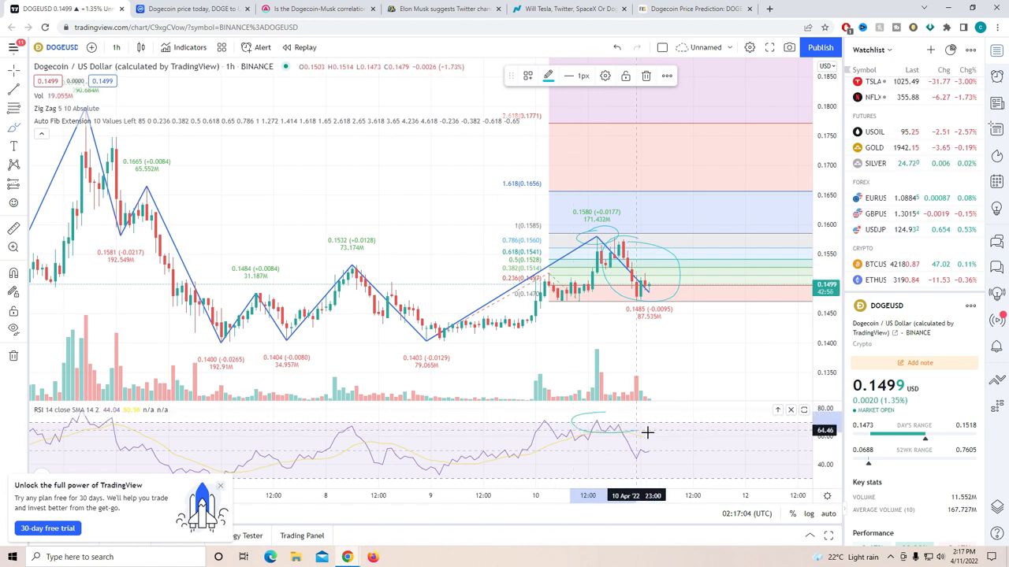
pyautogui.moveTo(630, 286)
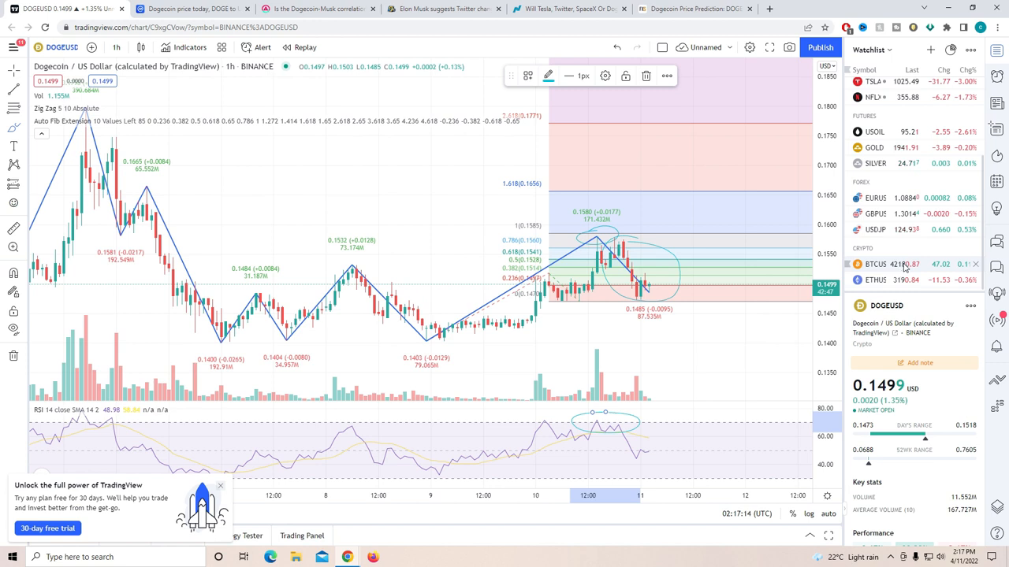
pyautogui.moveTo(898, 265)
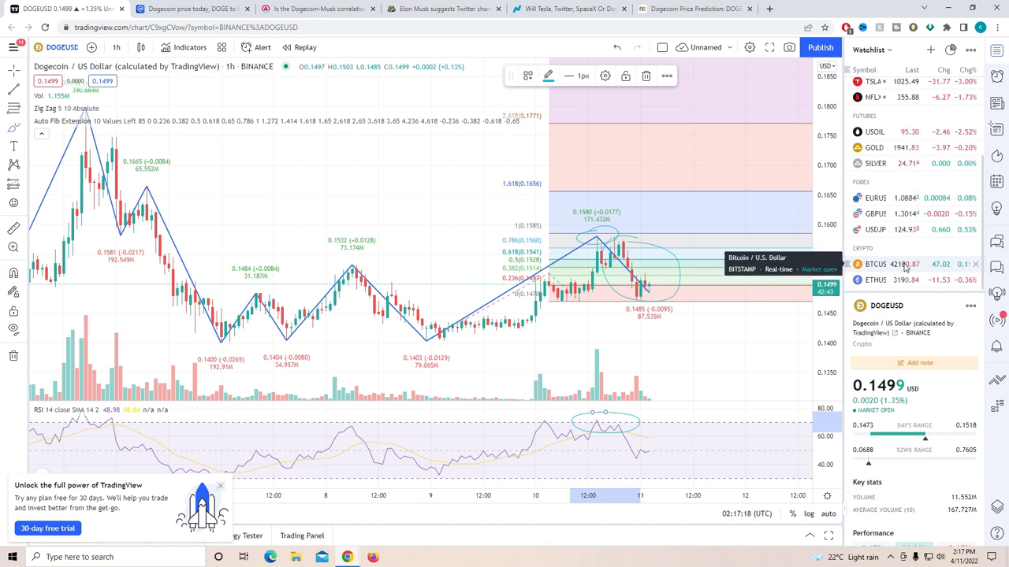
pyautogui.moveTo(684, 259)
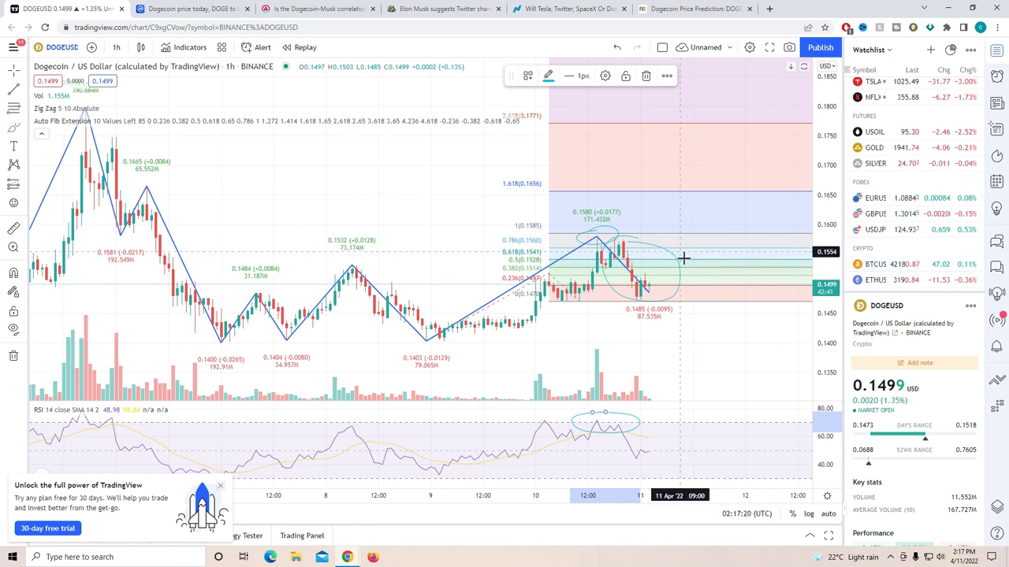
pyautogui.moveTo(652, 303)
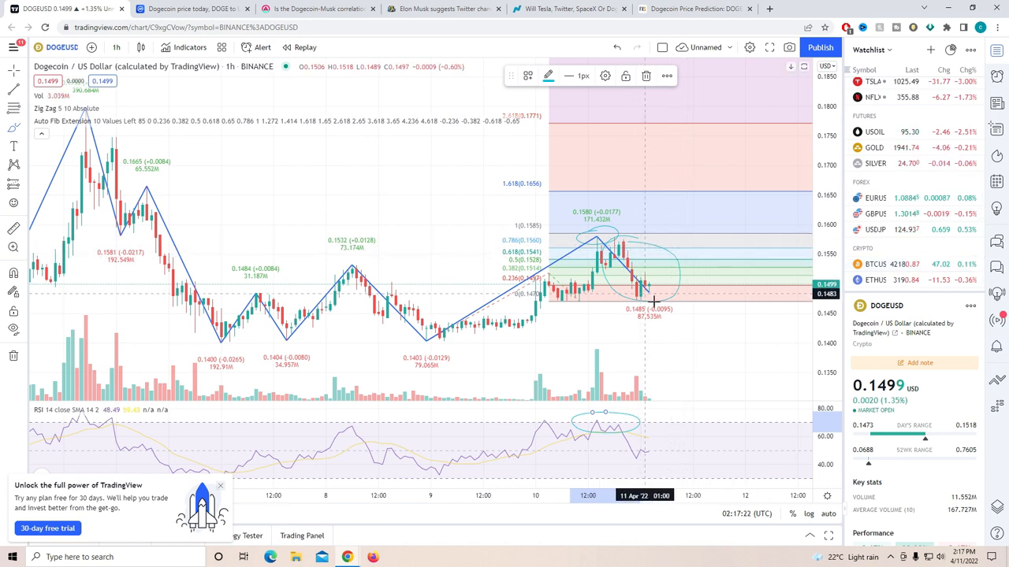
pyautogui.moveTo(646, 302)
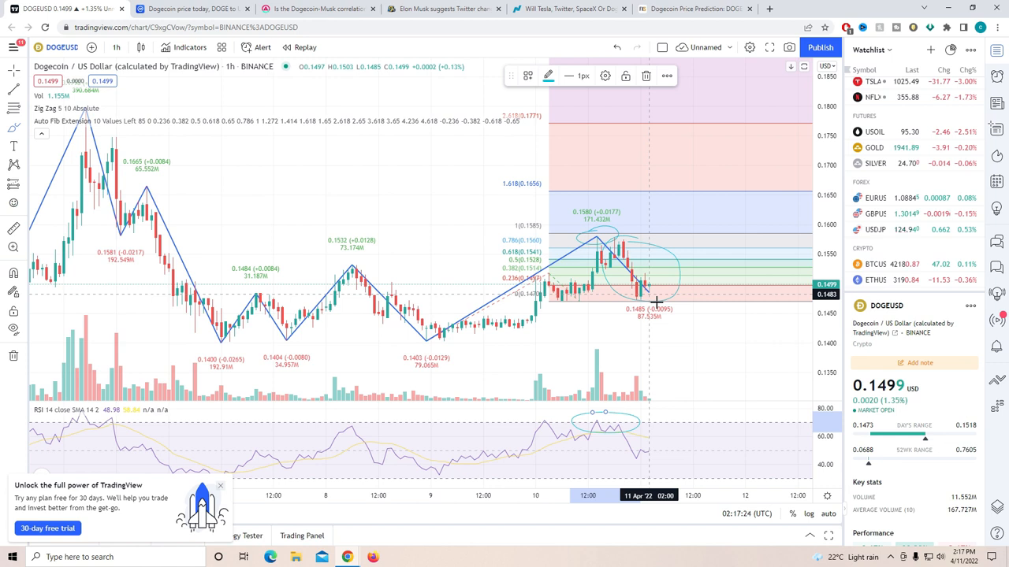
pyautogui.moveTo(673, 294)
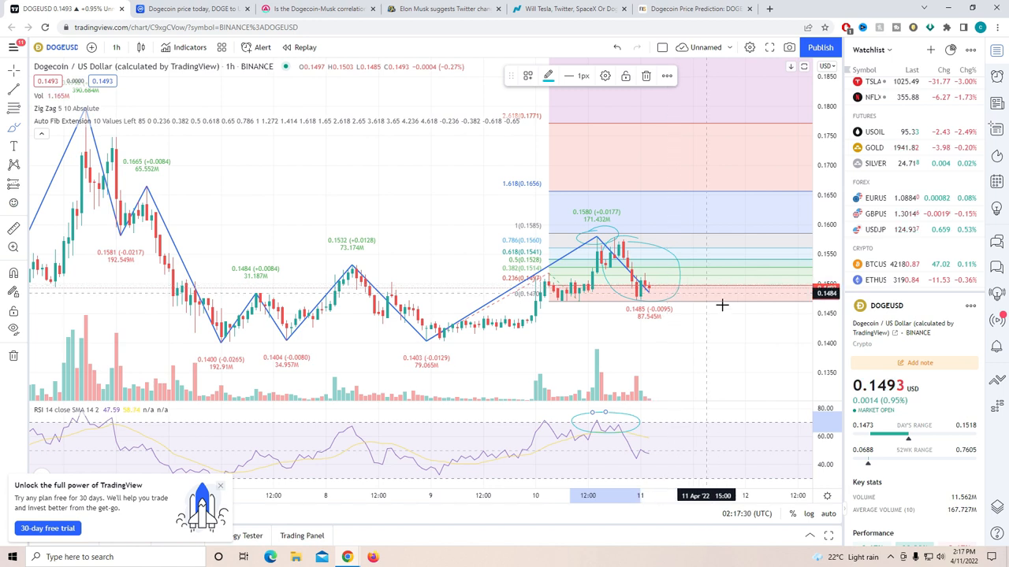
pyautogui.moveTo(728, 326)
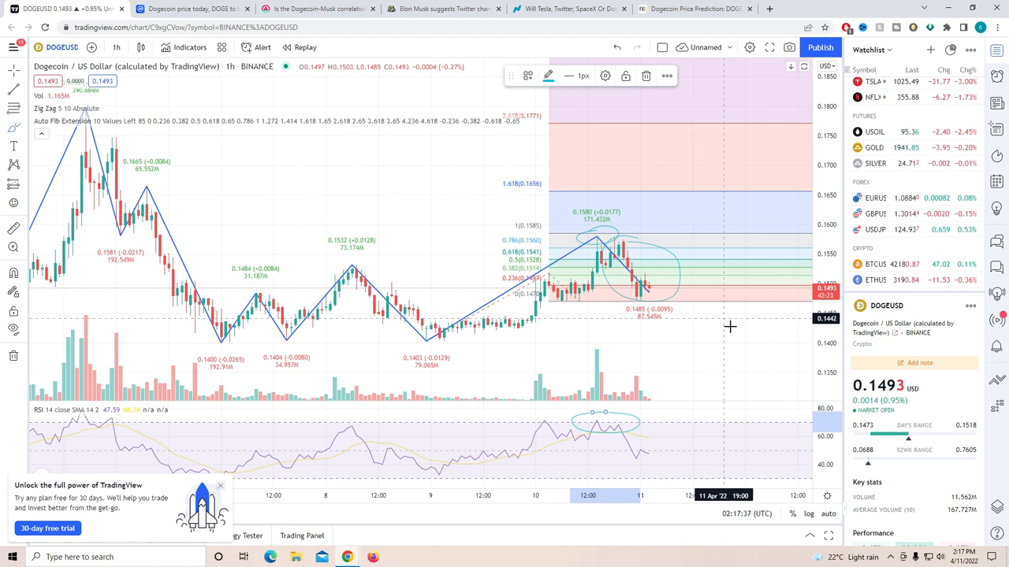
pyautogui.moveTo(607, 329)
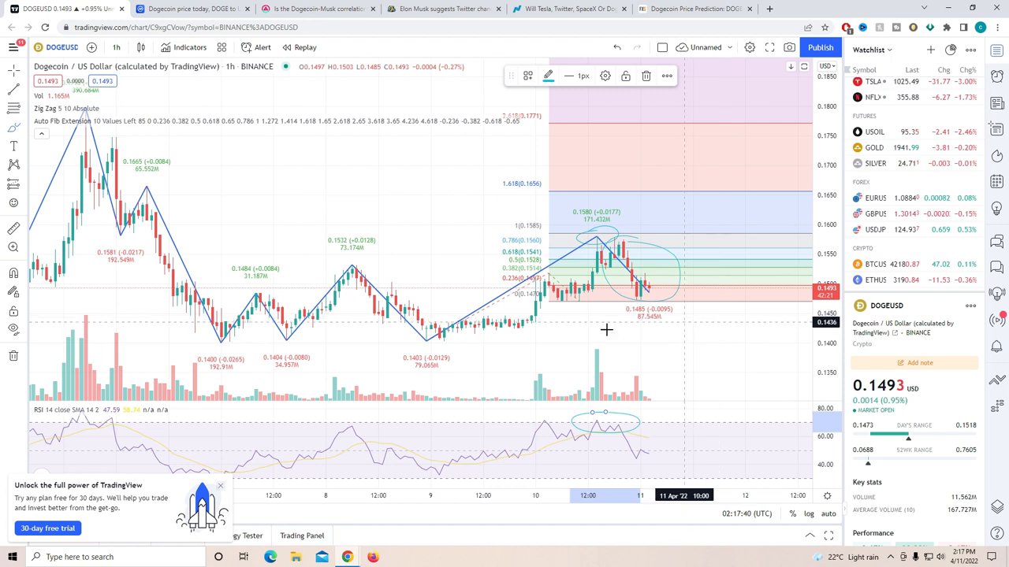
pyautogui.moveTo(435, 350)
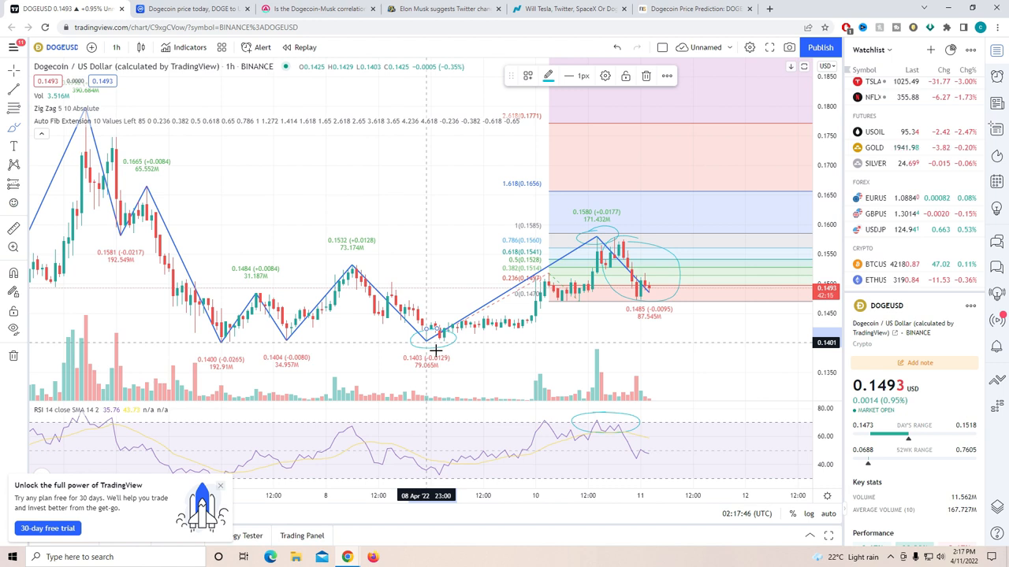
pyautogui.moveTo(659, 296)
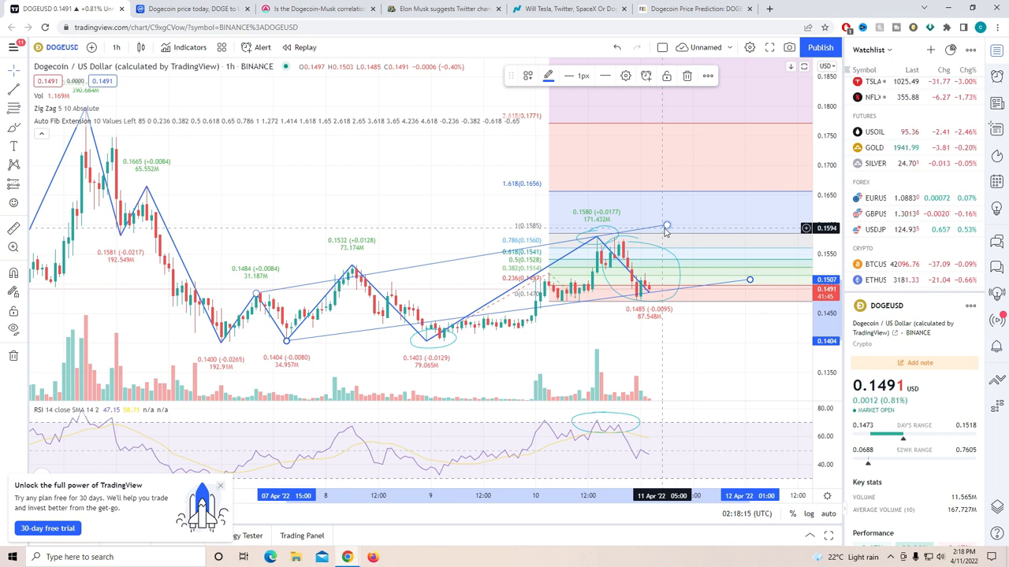
pyautogui.moveTo(663, 240)
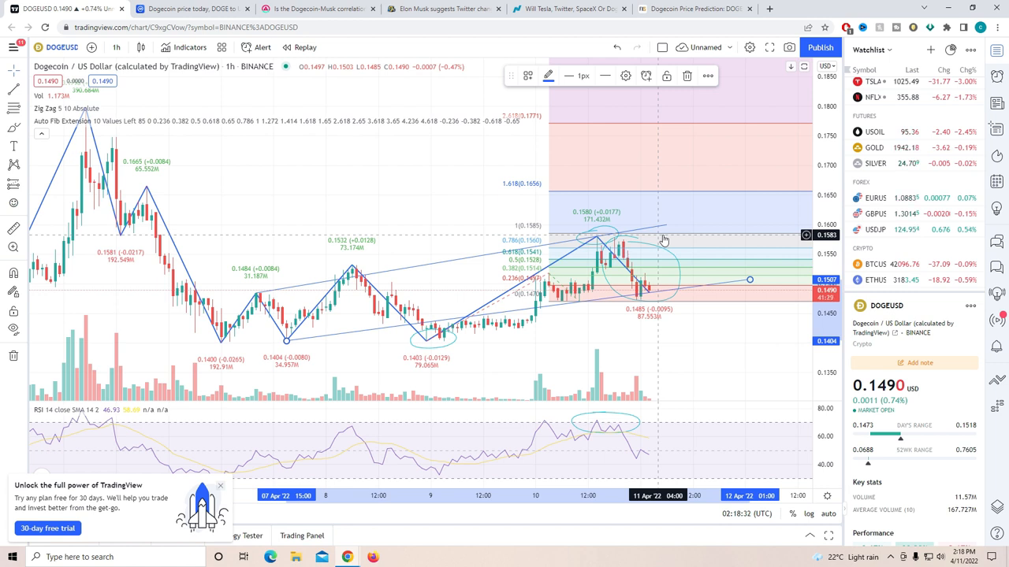
pyautogui.moveTo(659, 240)
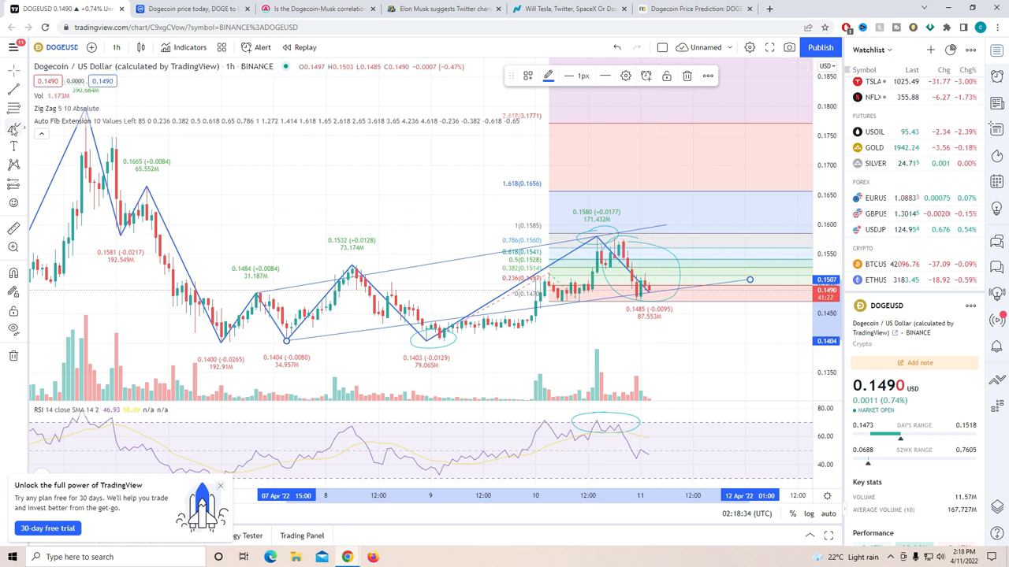
pyautogui.moveTo(481, 274)
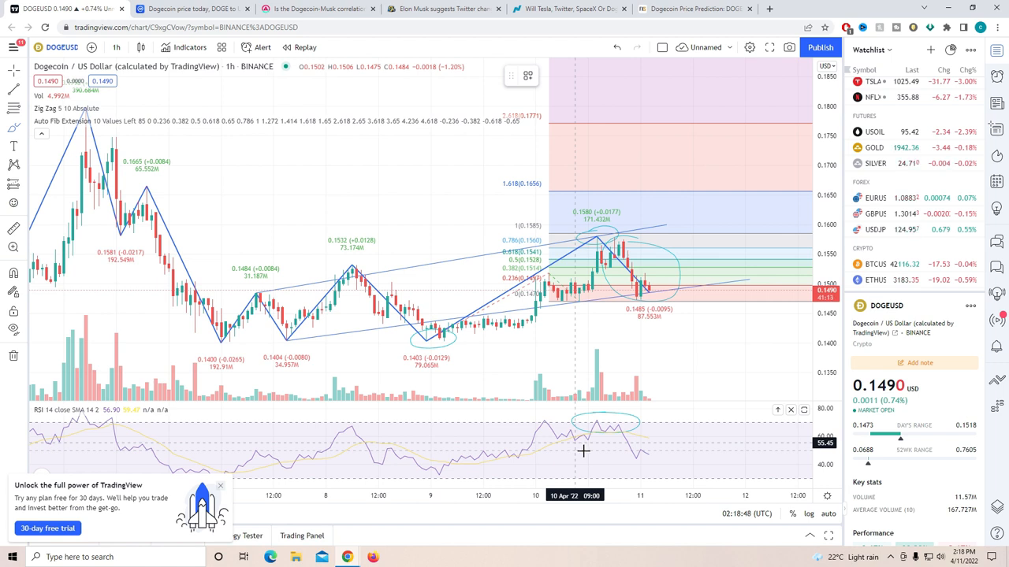
pyautogui.moveTo(638, 454)
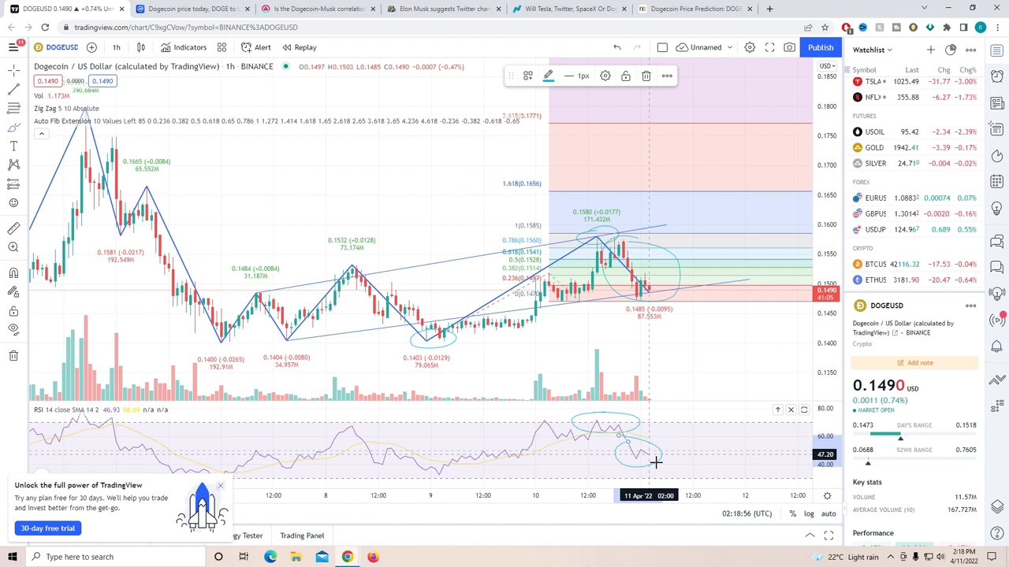
pyautogui.moveTo(670, 455)
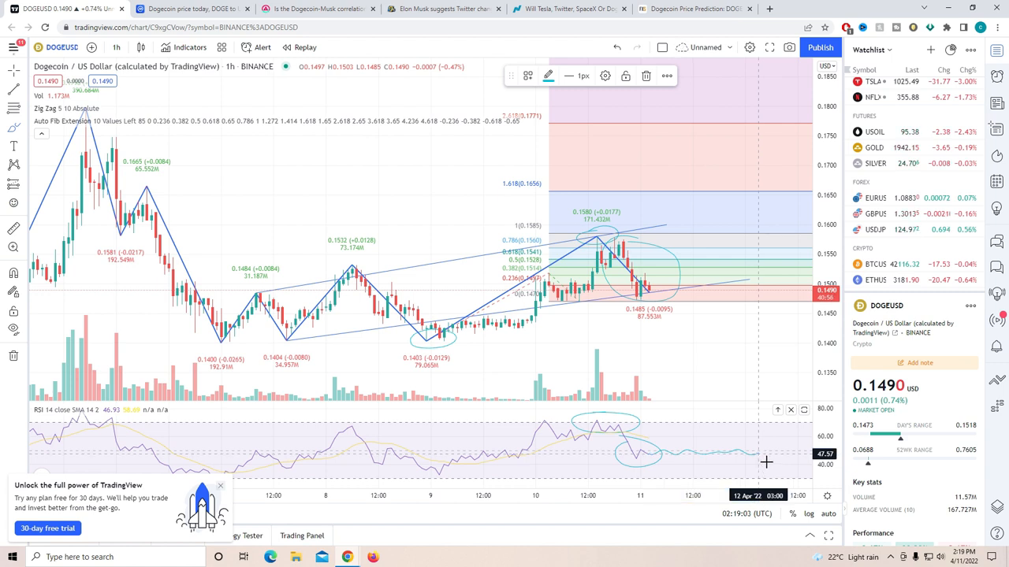
pyautogui.moveTo(766, 451)
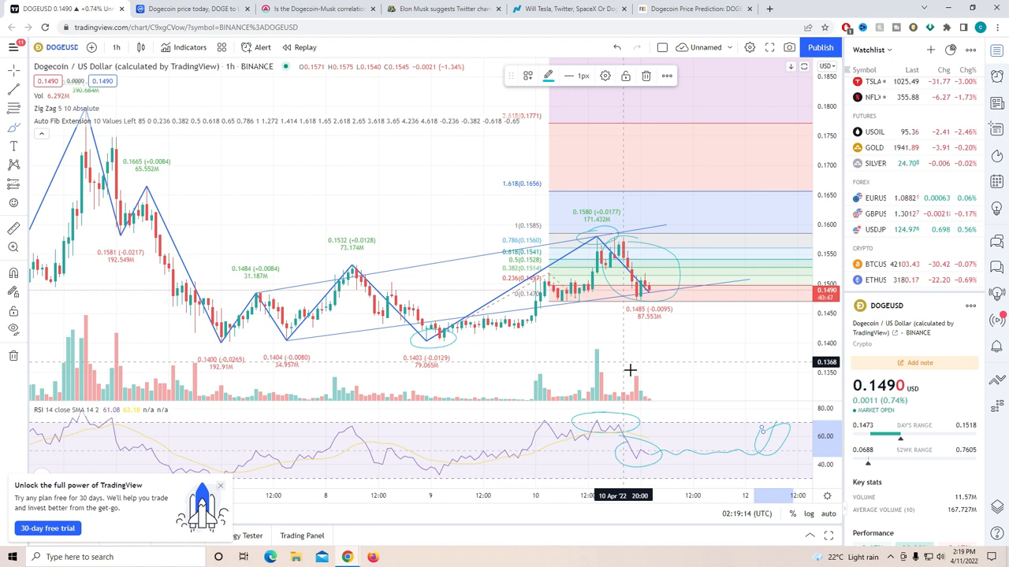
pyautogui.moveTo(397, 329)
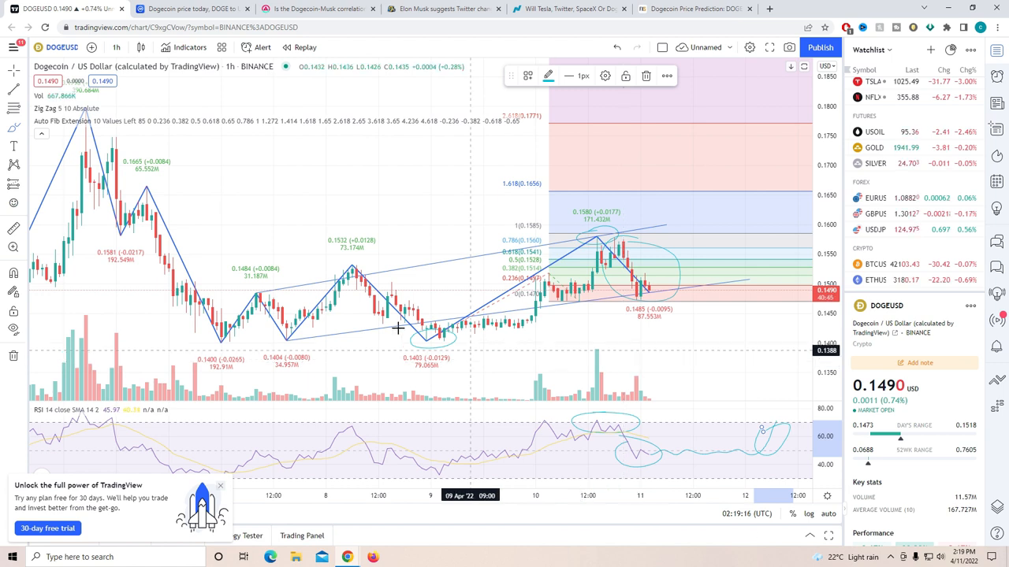
pyautogui.click(189, 10)
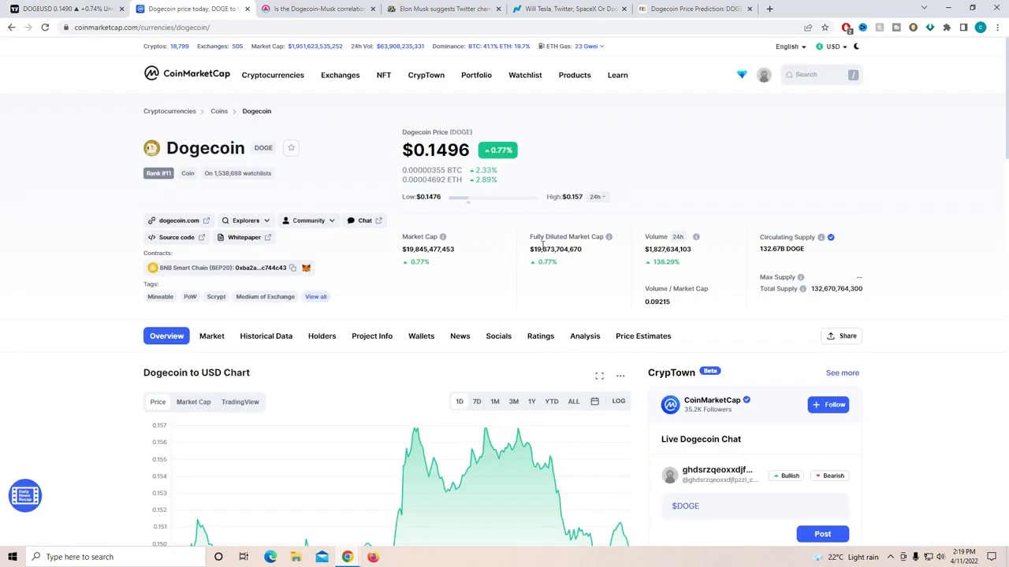
pyautogui.moveTo(466, 172)
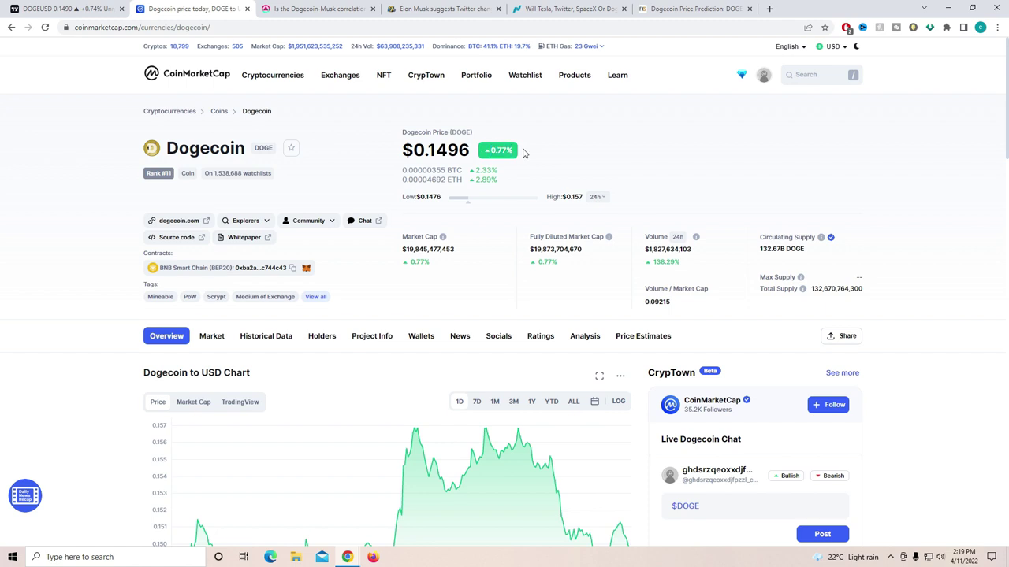
pyautogui.moveTo(649, 262)
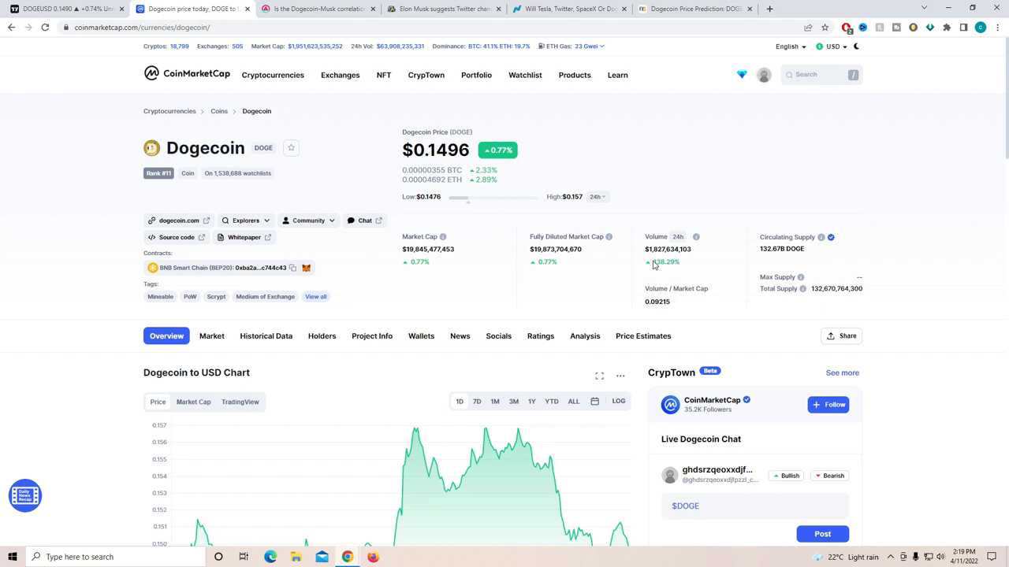
pyautogui.moveTo(673, 286)
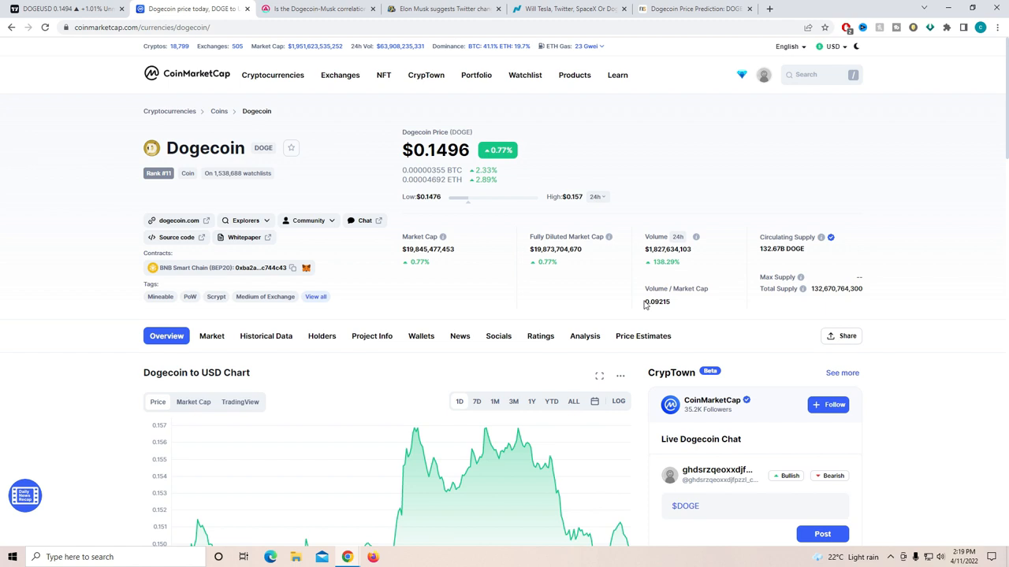
pyautogui.moveTo(422, 254)
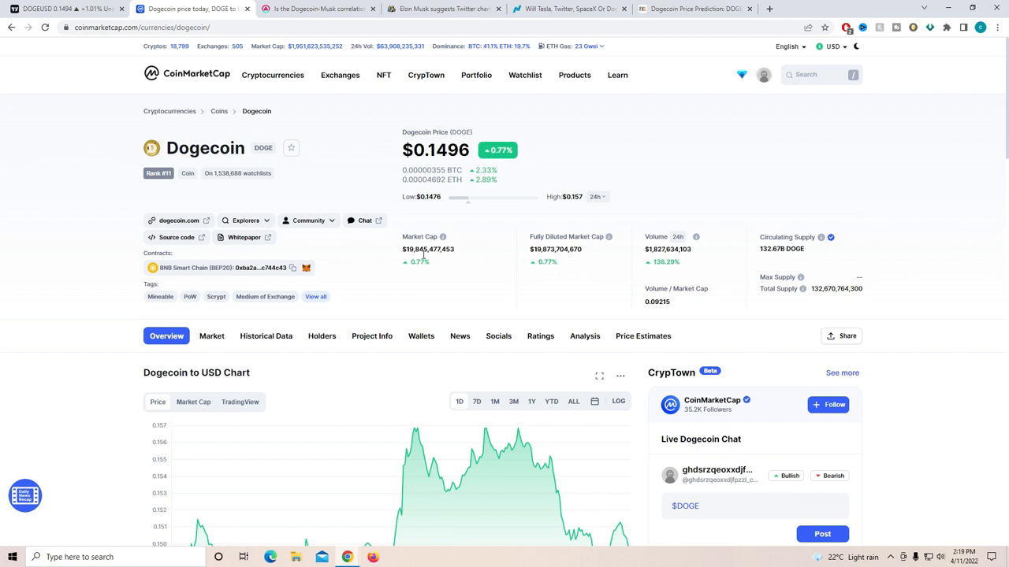
pyautogui.moveTo(186, 187)
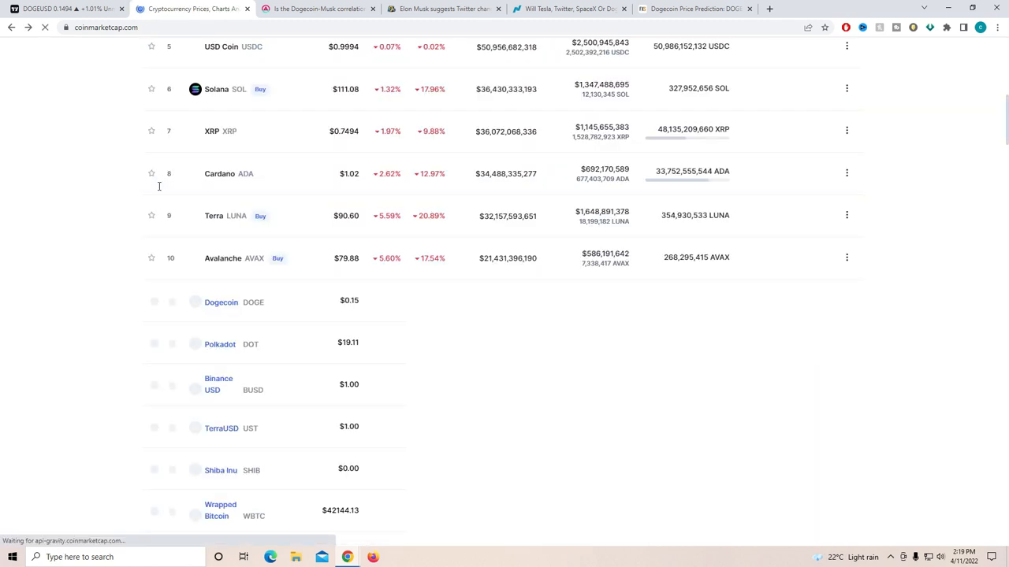
# Step: Scroll the CoinMarketCap rankings table to Dogecoin at rank 11, priced $0.1496
pyautogui.scroll(-3)
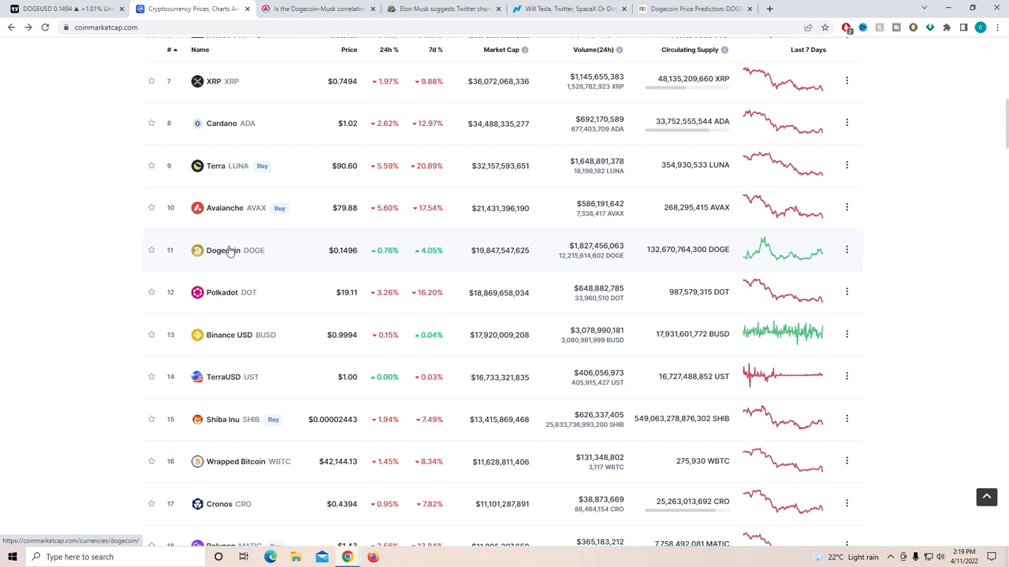
pyautogui.scroll(3)
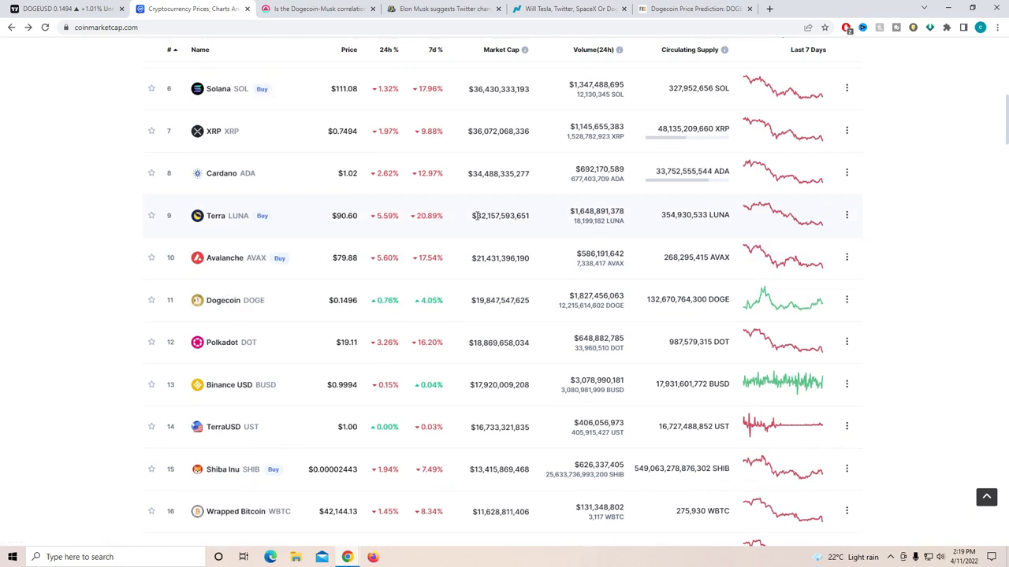
pyautogui.scroll(3)
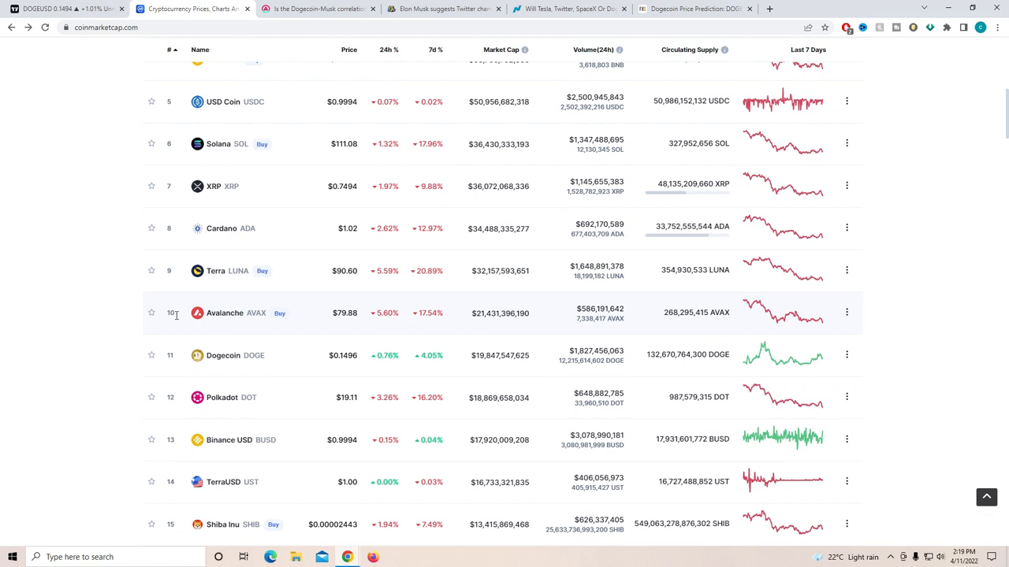
pyautogui.scroll(3)
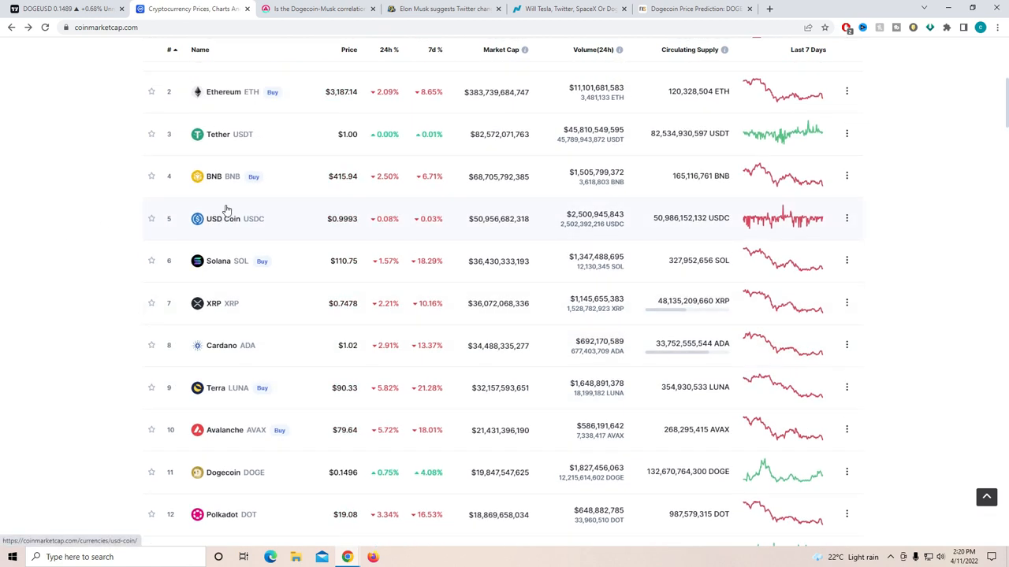
pyautogui.scroll(3)
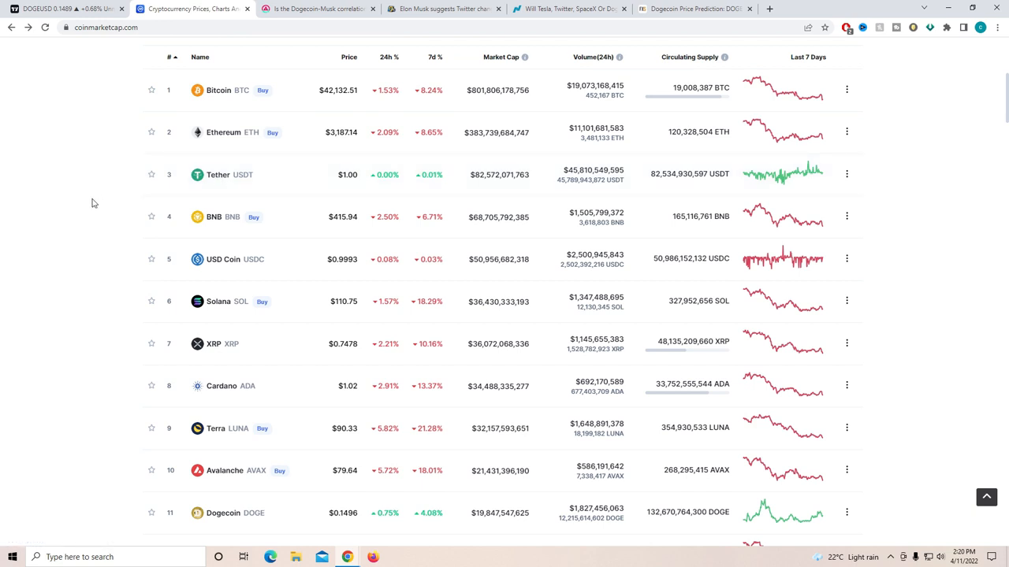
pyautogui.moveTo(227, 464)
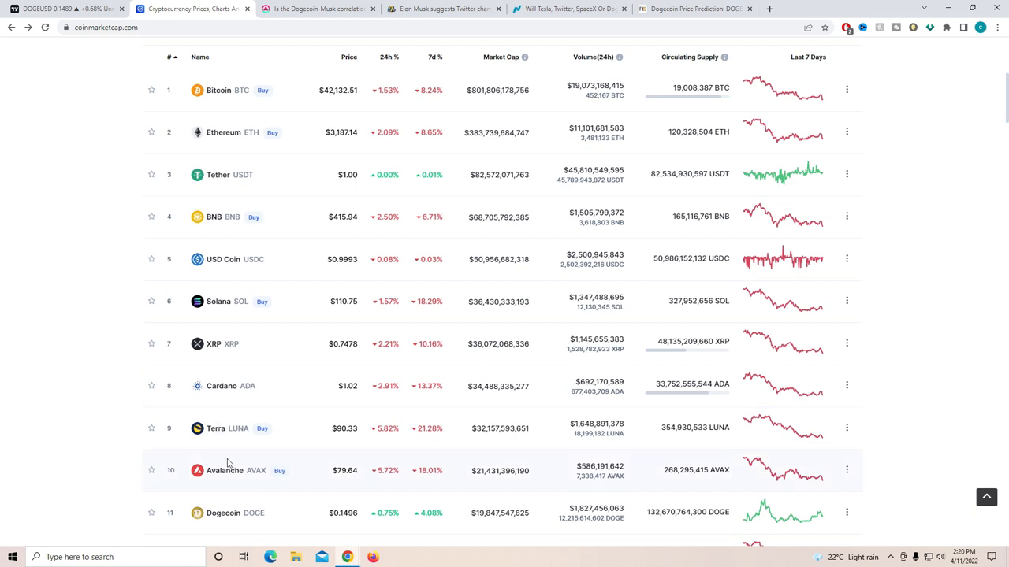
pyautogui.scroll(-3)
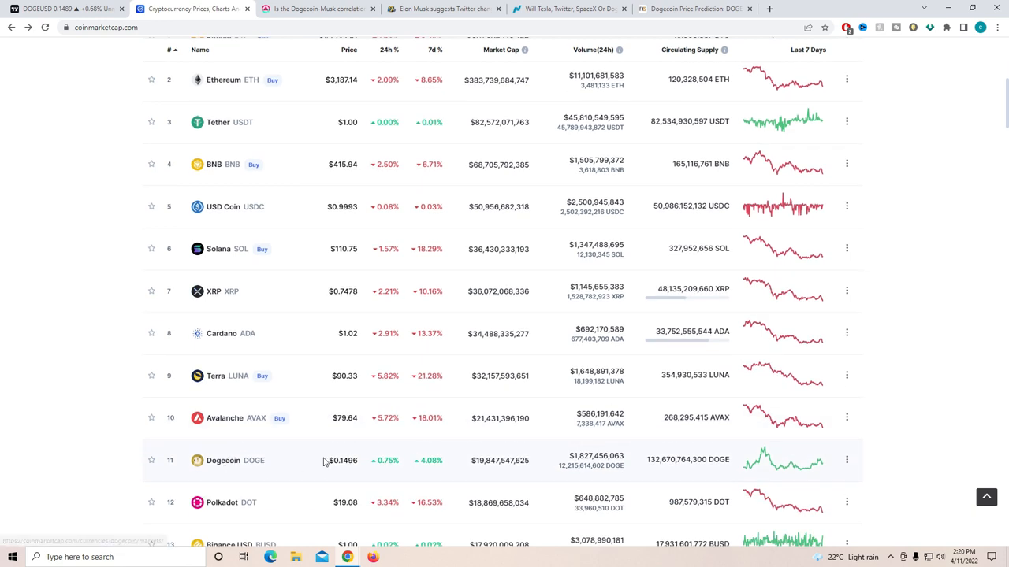
pyautogui.moveTo(424, 469)
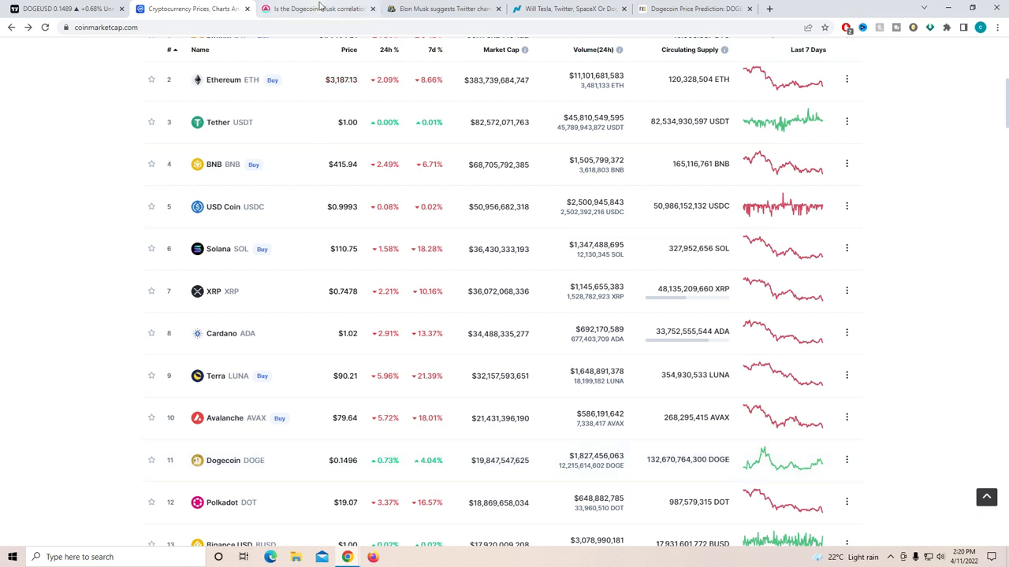
# Step: Read the AMBCrypto Dogecoin-Musk article down to 'The tale of price?' and its DOGE/USD chart
pyautogui.click(315, 10)
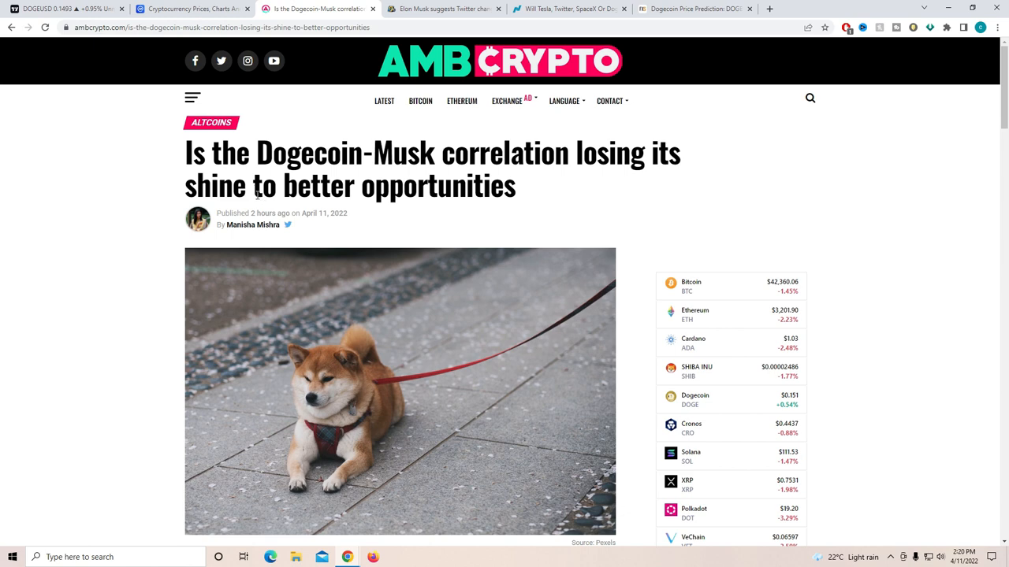
pyautogui.scroll(-3)
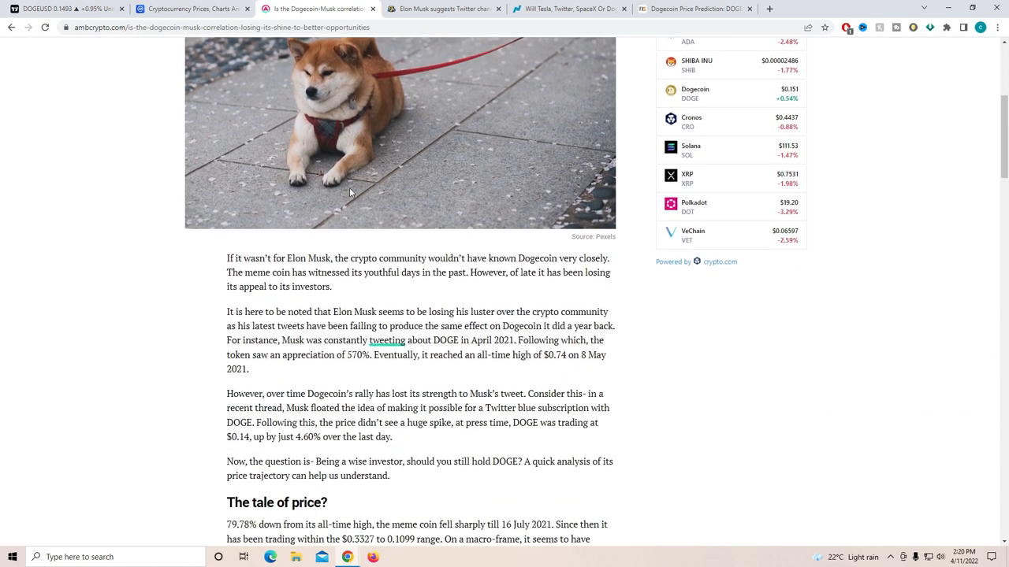
pyautogui.scroll(-3)
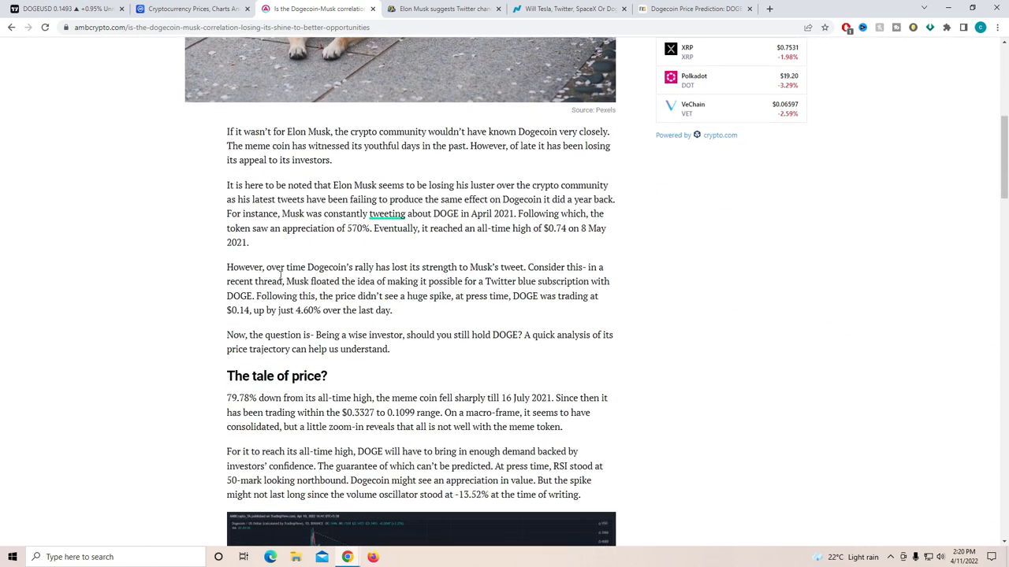
pyautogui.scroll(-3)
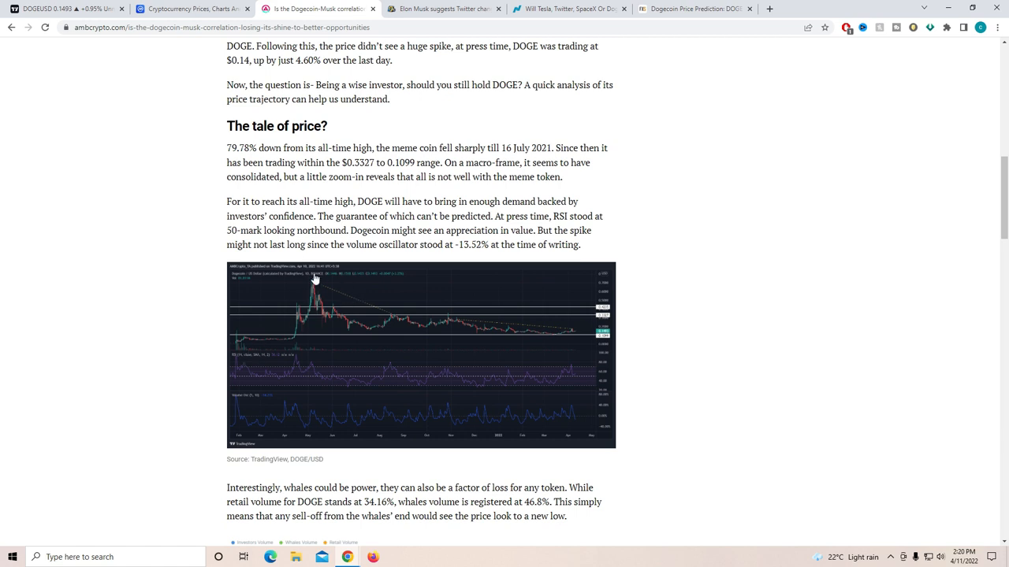
pyautogui.moveTo(315, 280)
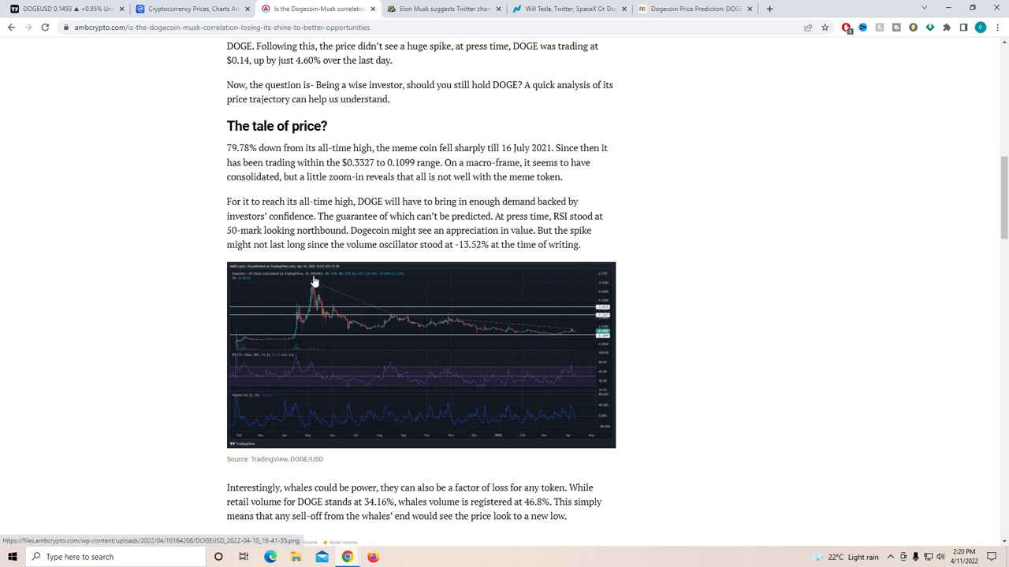
pyautogui.moveTo(368, 331)
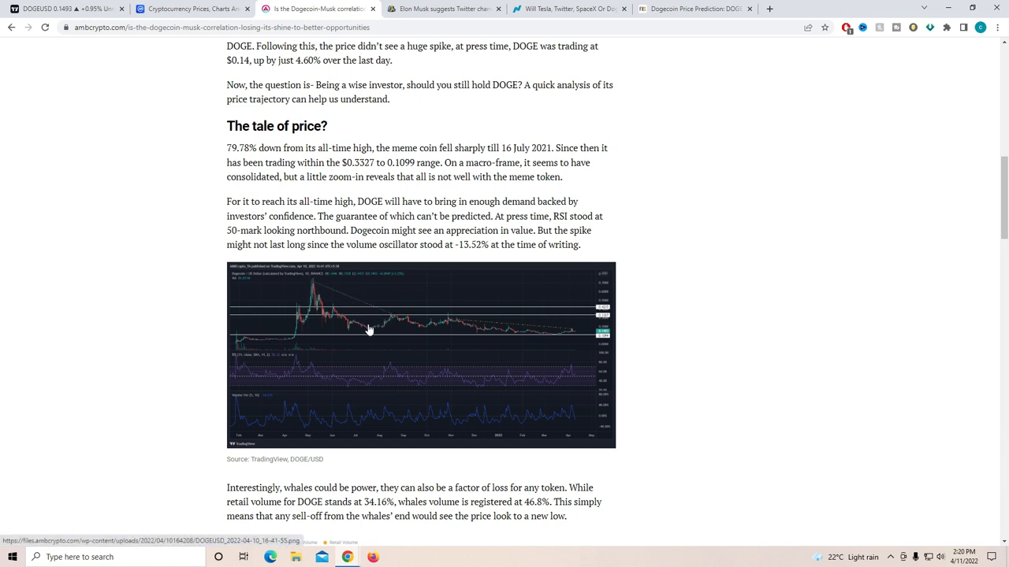
pyautogui.moveTo(394, 323)
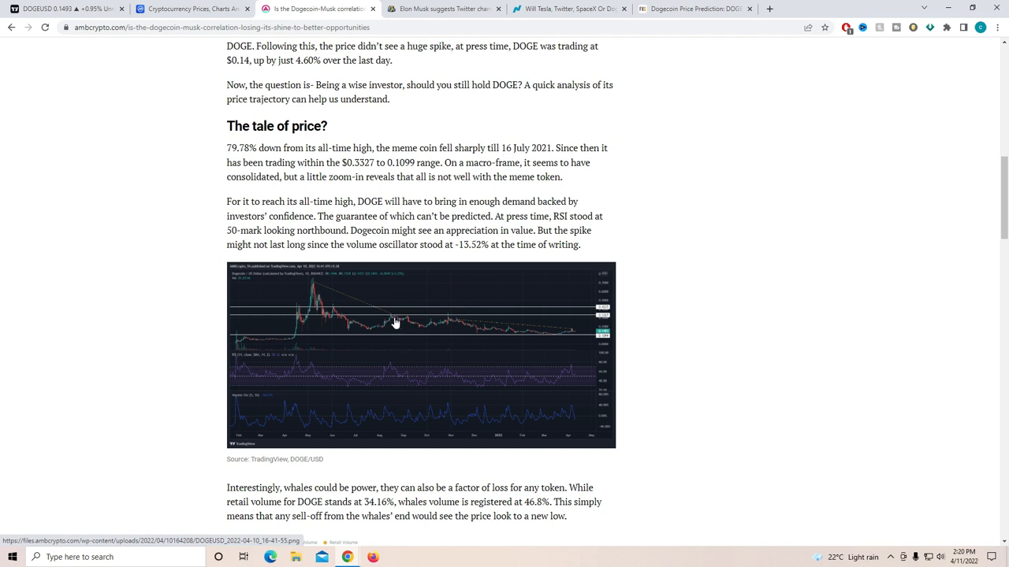
pyautogui.moveTo(318, 287)
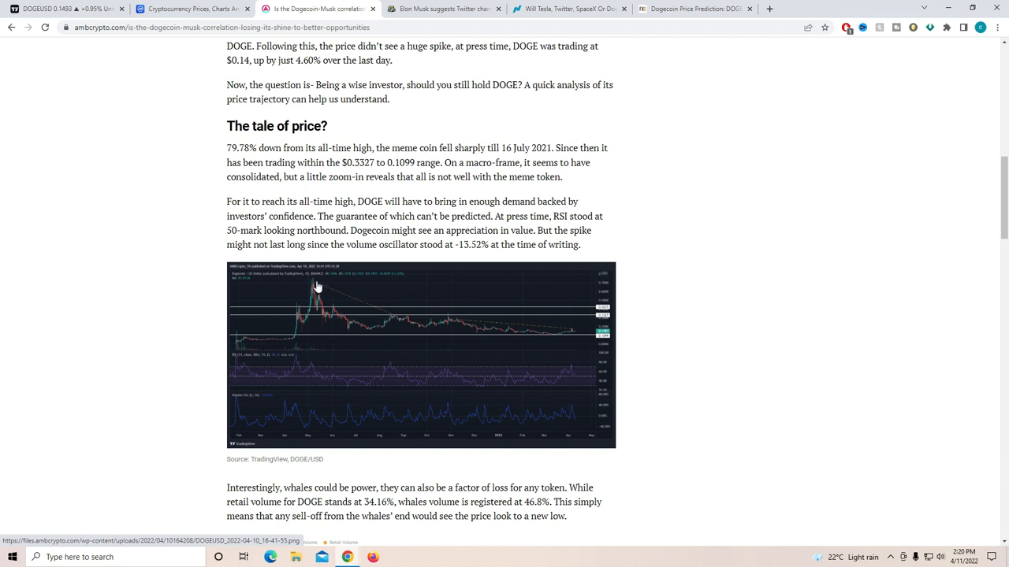
pyautogui.moveTo(394, 314)
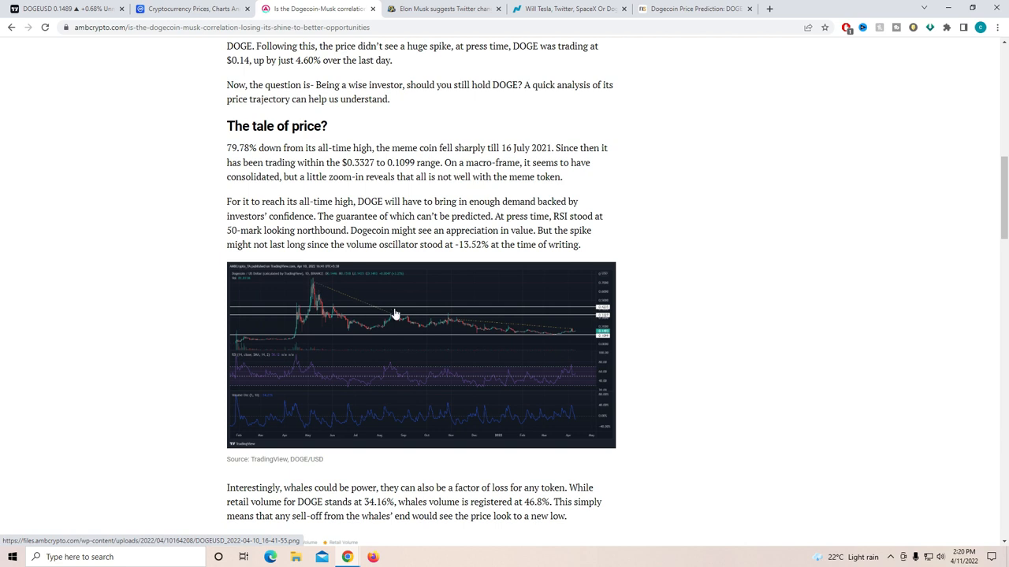
pyautogui.moveTo(448, 326)
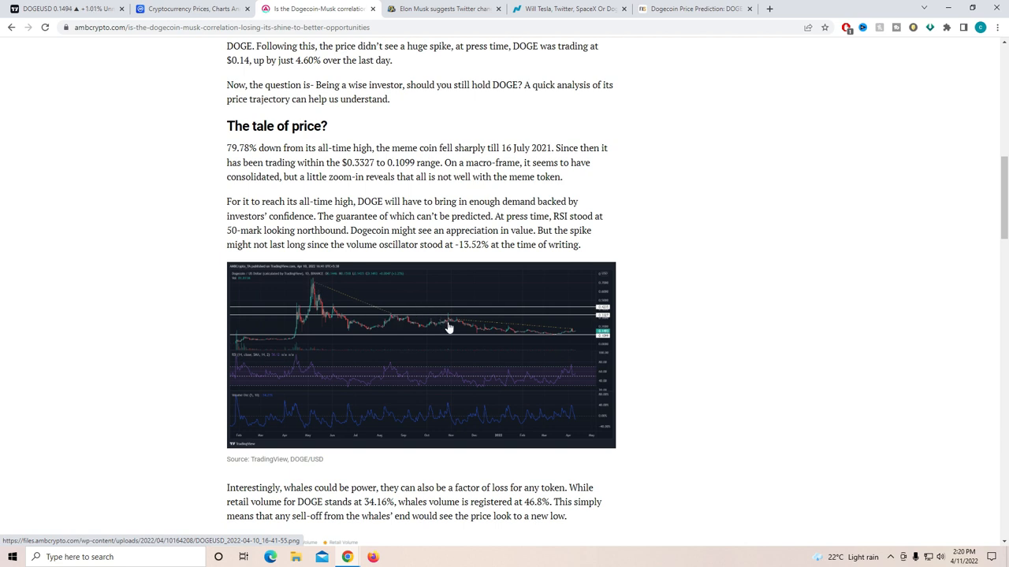
pyautogui.moveTo(575, 332)
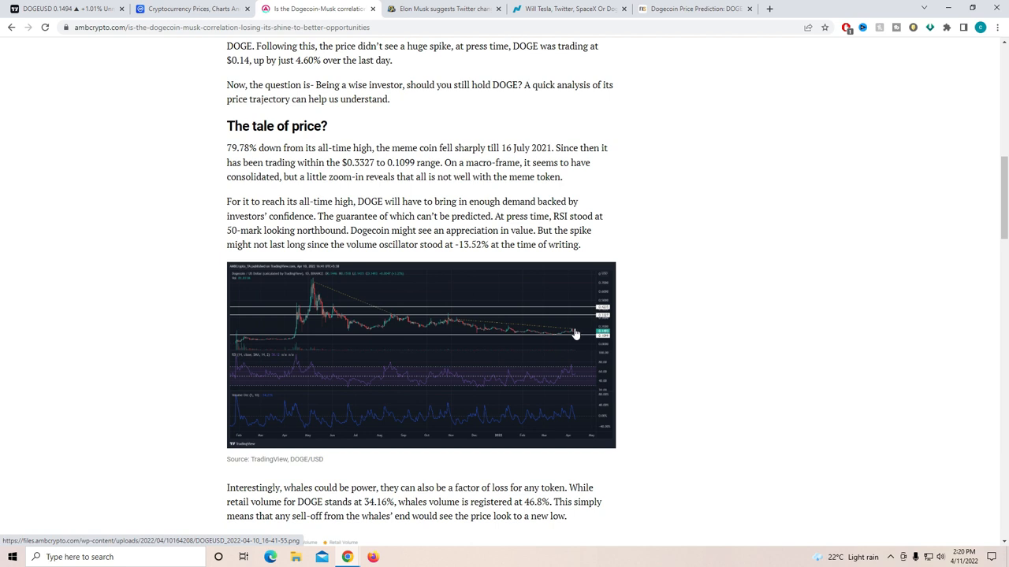
pyautogui.moveTo(580, 332)
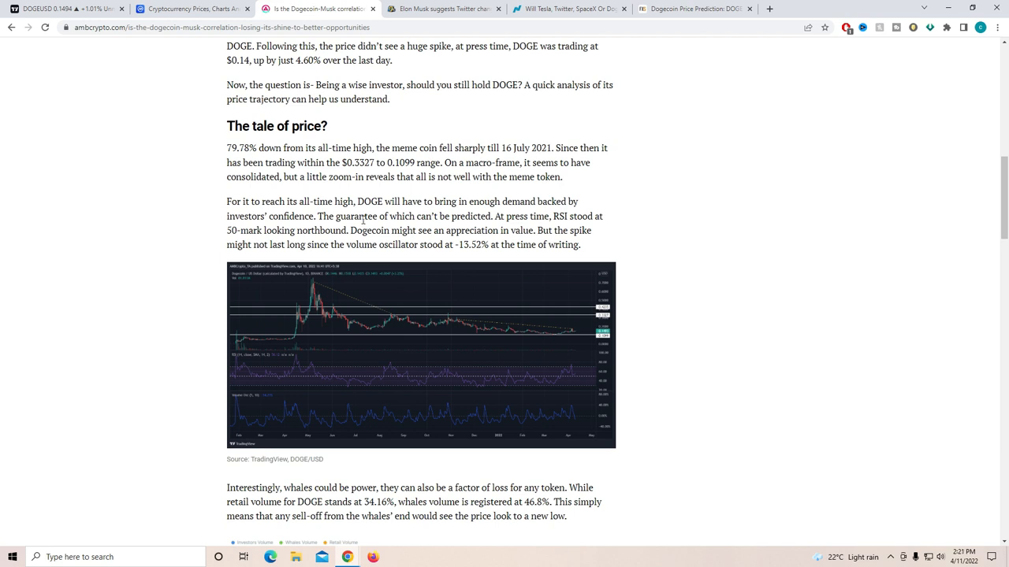
pyautogui.moveTo(485, 331)
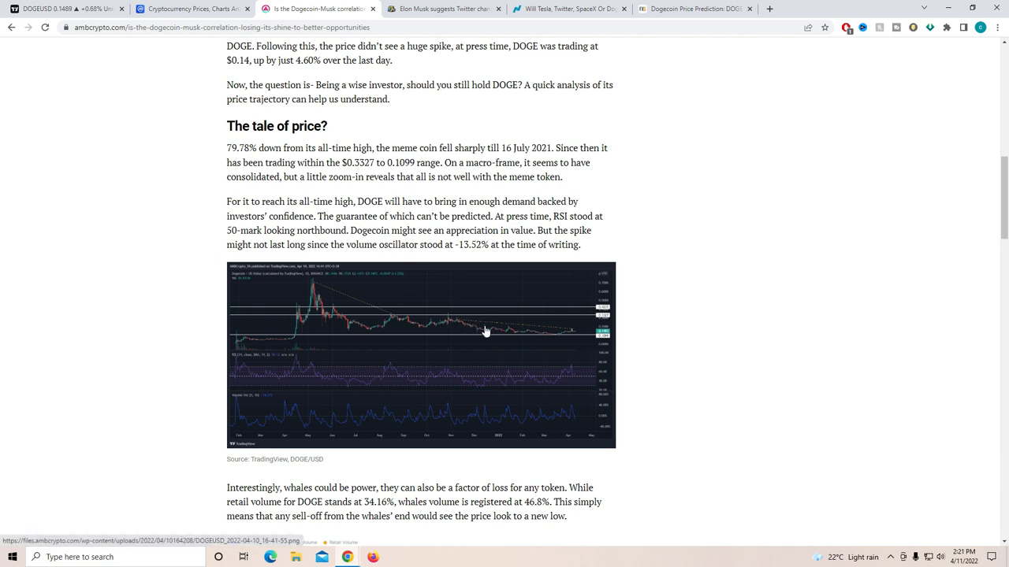
pyautogui.moveTo(299, 283)
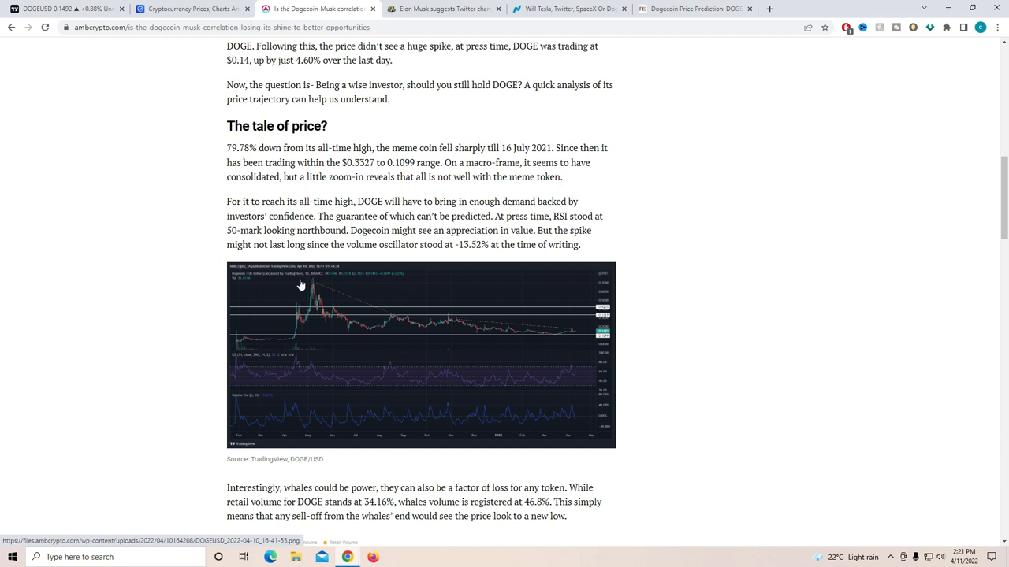
pyautogui.moveTo(366, 303)
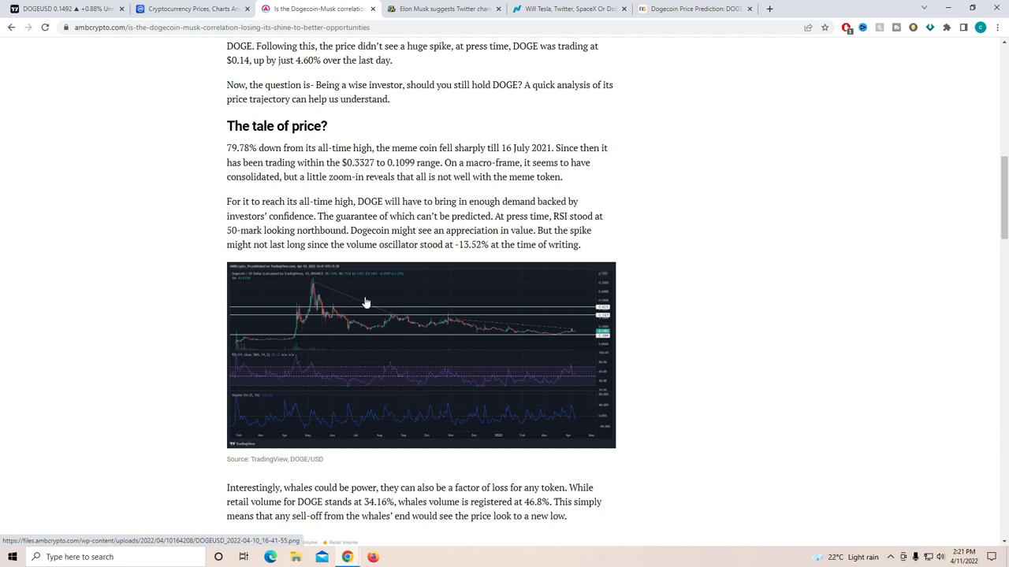
pyautogui.moveTo(375, 303)
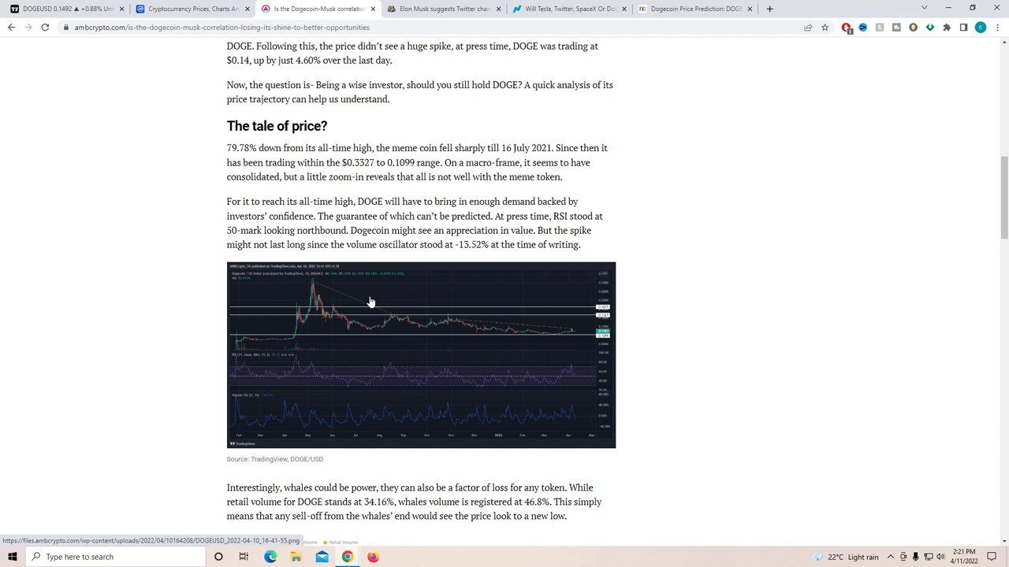
pyautogui.moveTo(577, 335)
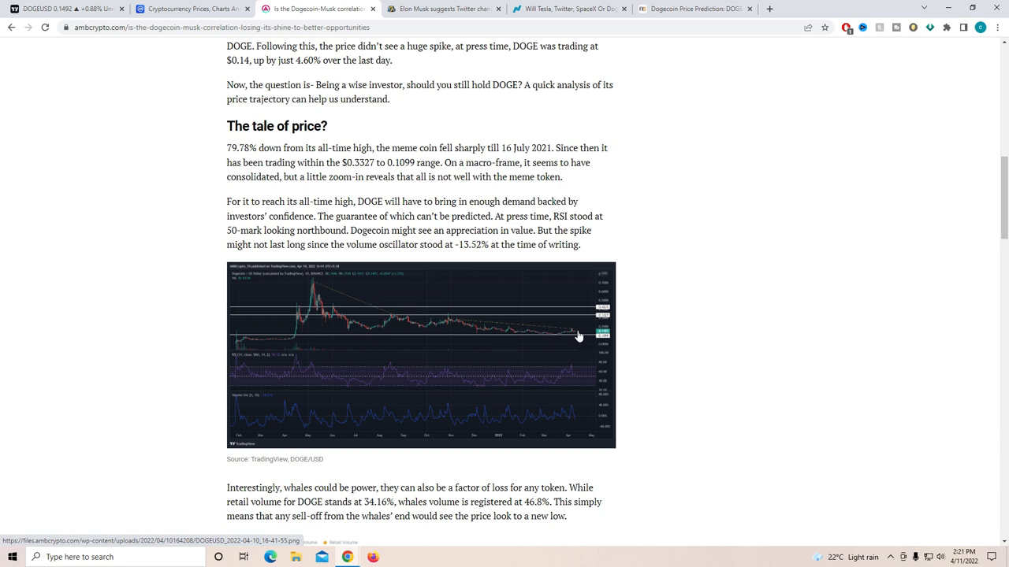
pyautogui.moveTo(577, 340)
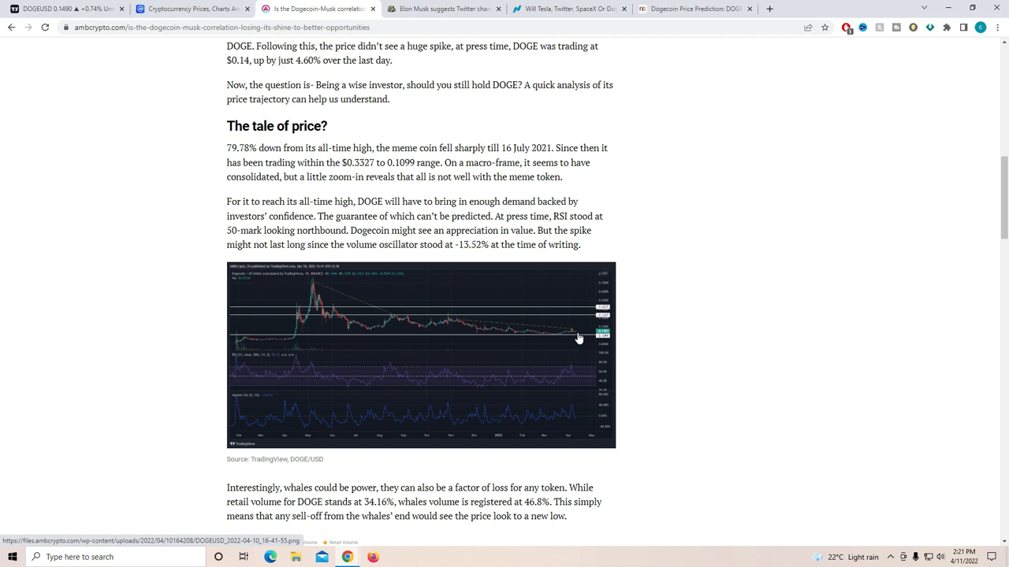
pyautogui.moveTo(575, 334)
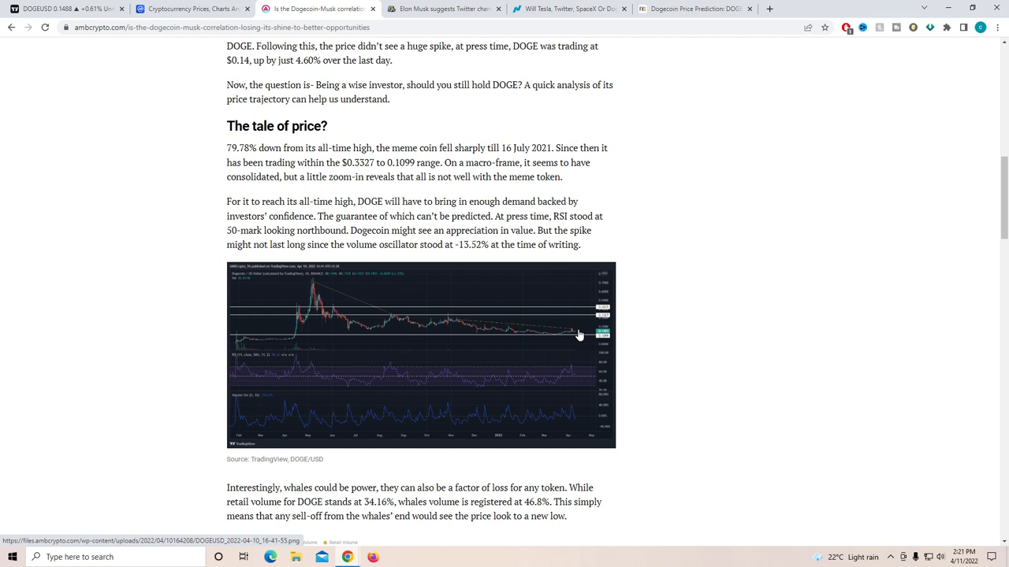
pyautogui.moveTo(576, 335)
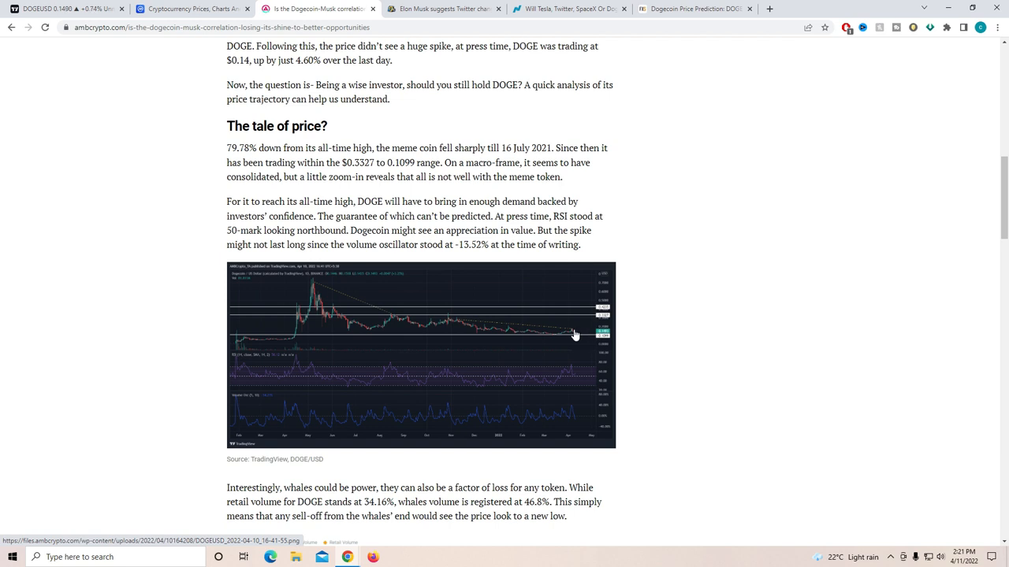
# Step: Read through the opening paragraphs of KCRG's 'Elon Musk suggests Twitter changes' article
pyautogui.click(441, 9)
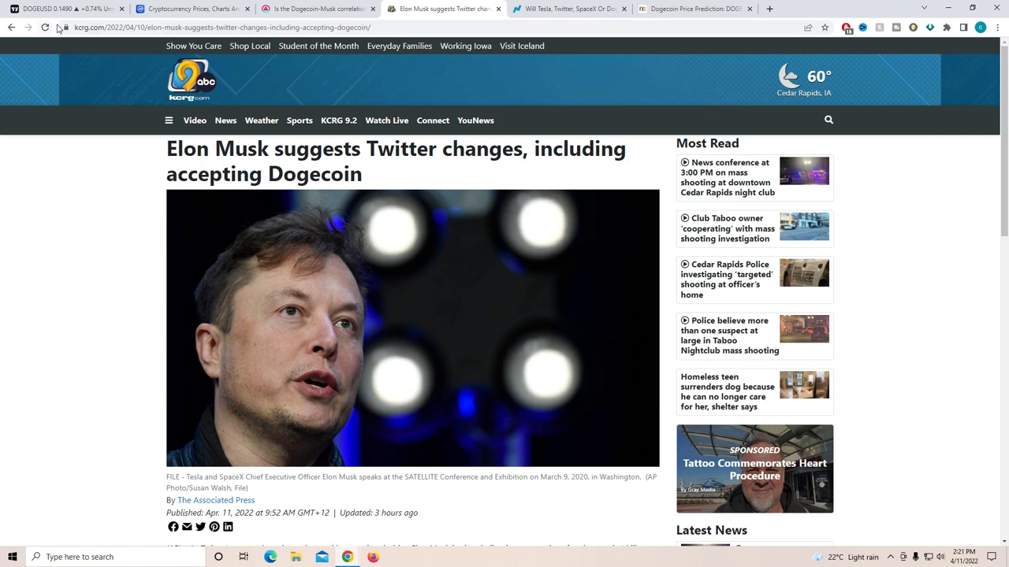
pyautogui.moveTo(174, 144)
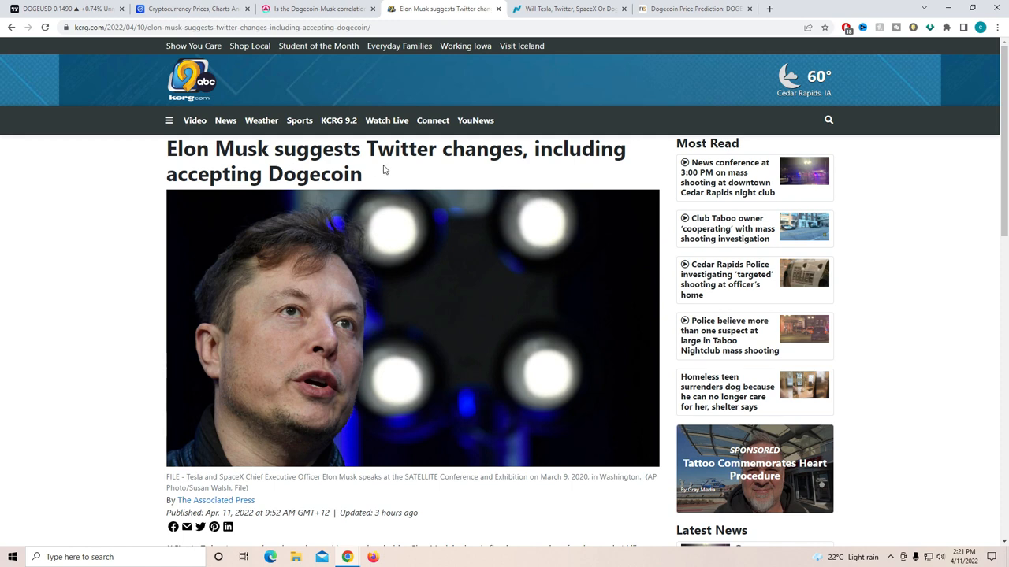
pyautogui.scroll(-3)
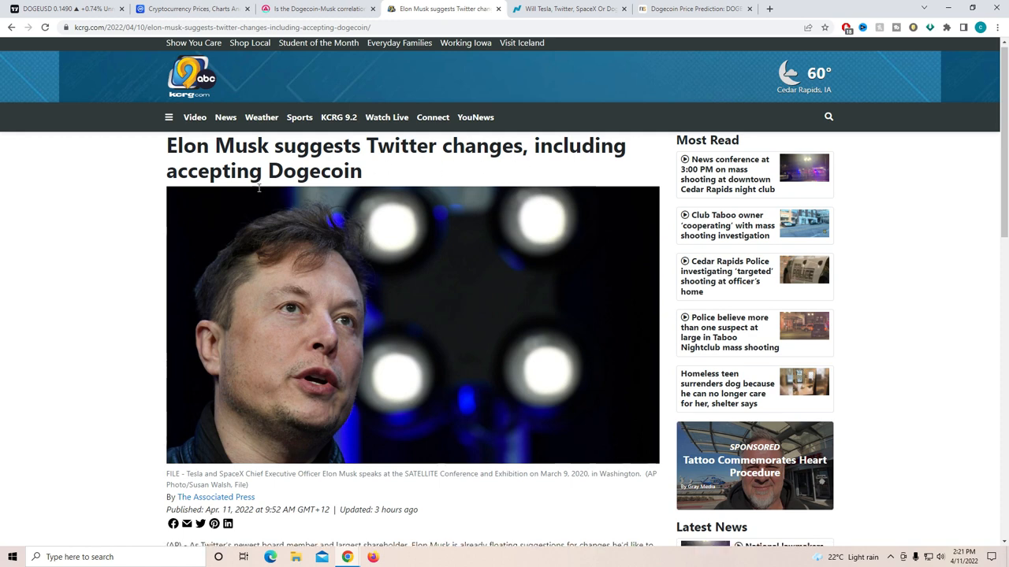
pyautogui.scroll(-3)
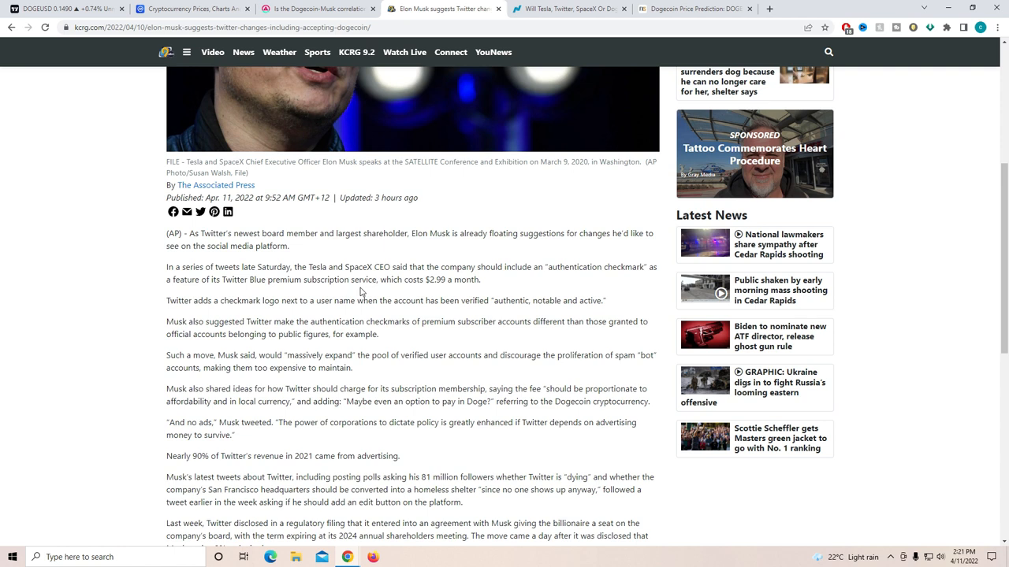
pyautogui.moveTo(391, 287)
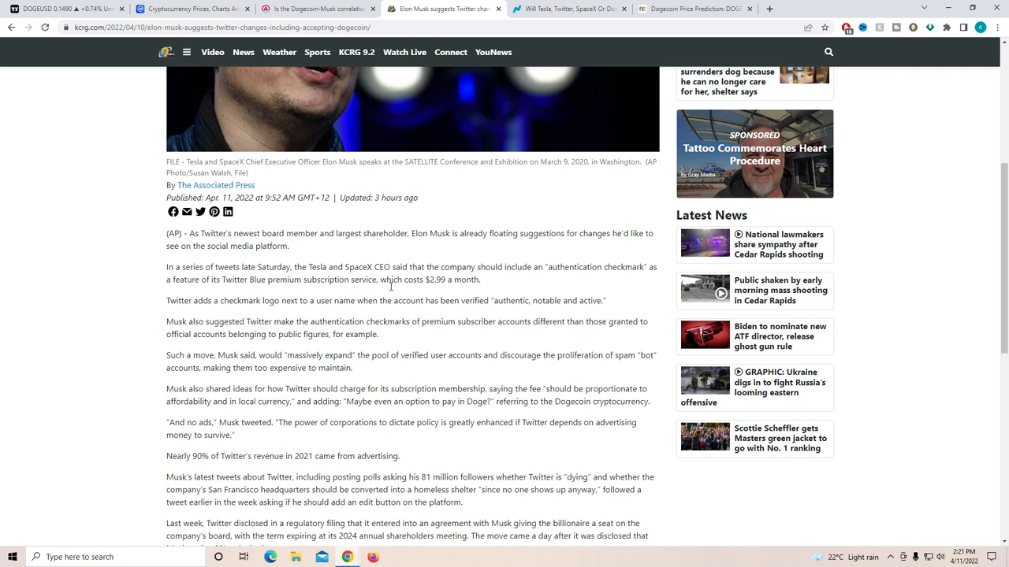
pyautogui.doubleClick(450, 281)
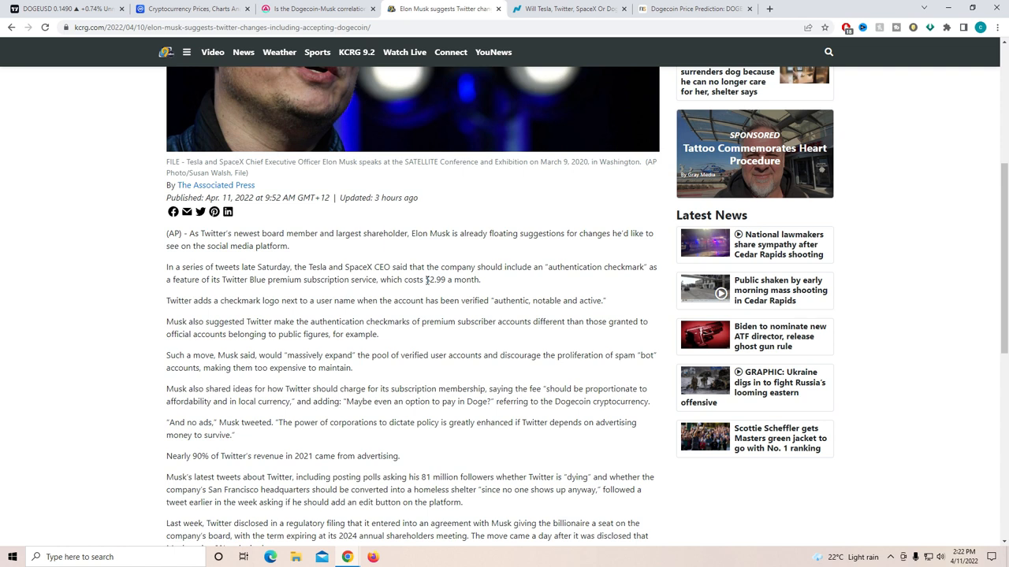
pyautogui.moveTo(353, 350)
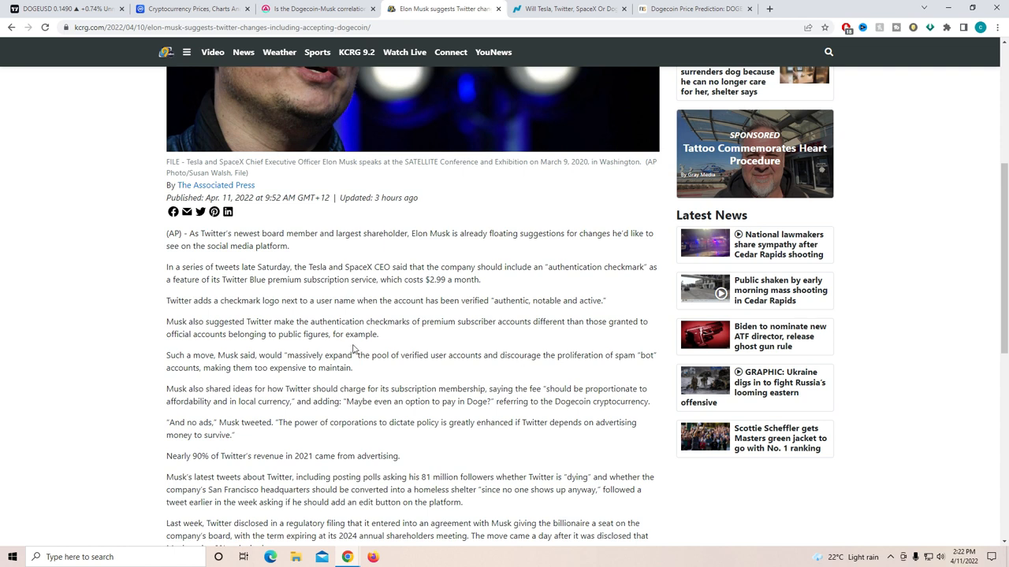
pyautogui.moveTo(287, 359)
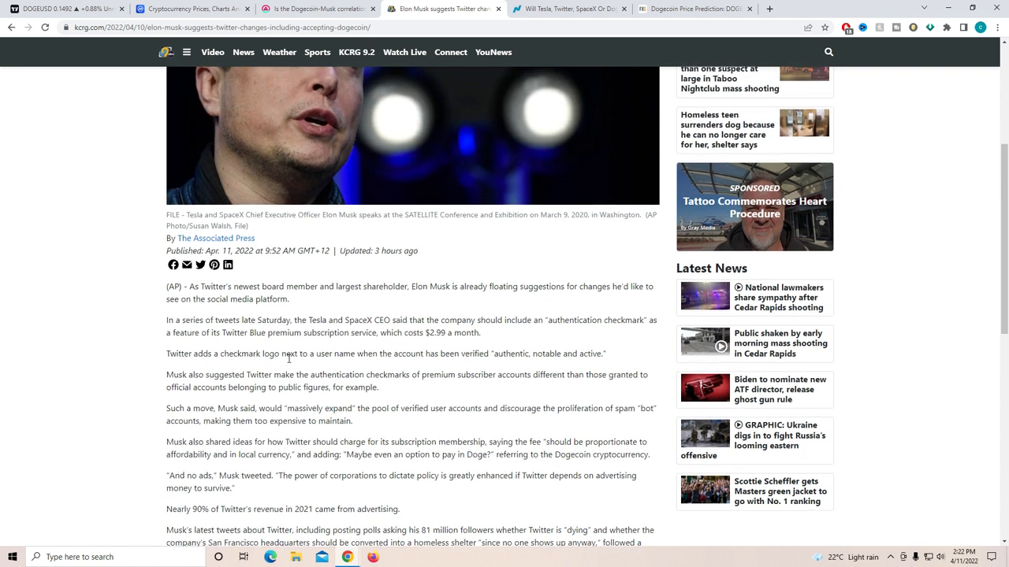
# Step: Scroll the KCRG article back up to its headline
pyautogui.scroll(3)
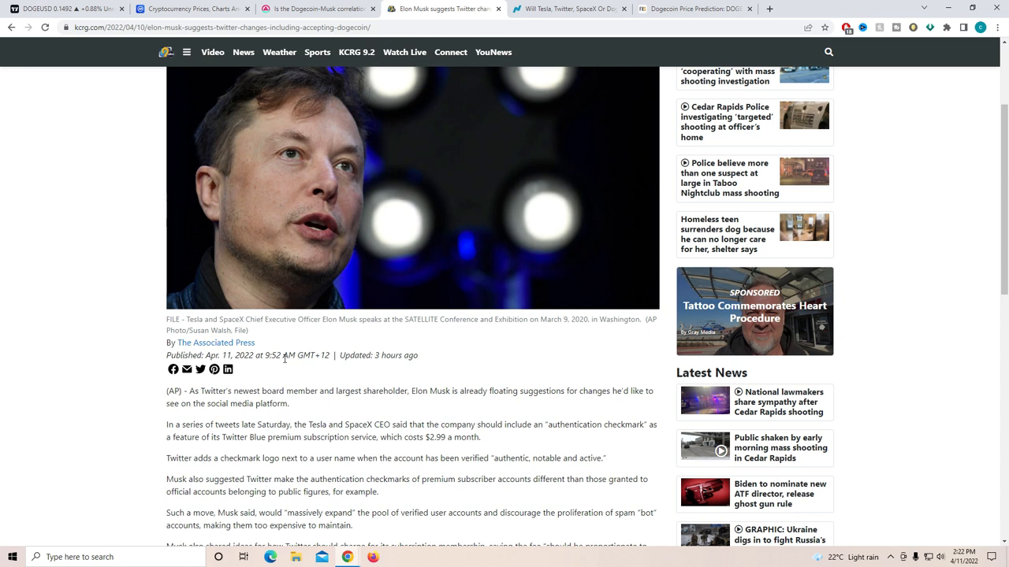
pyautogui.moveTo(331, 368)
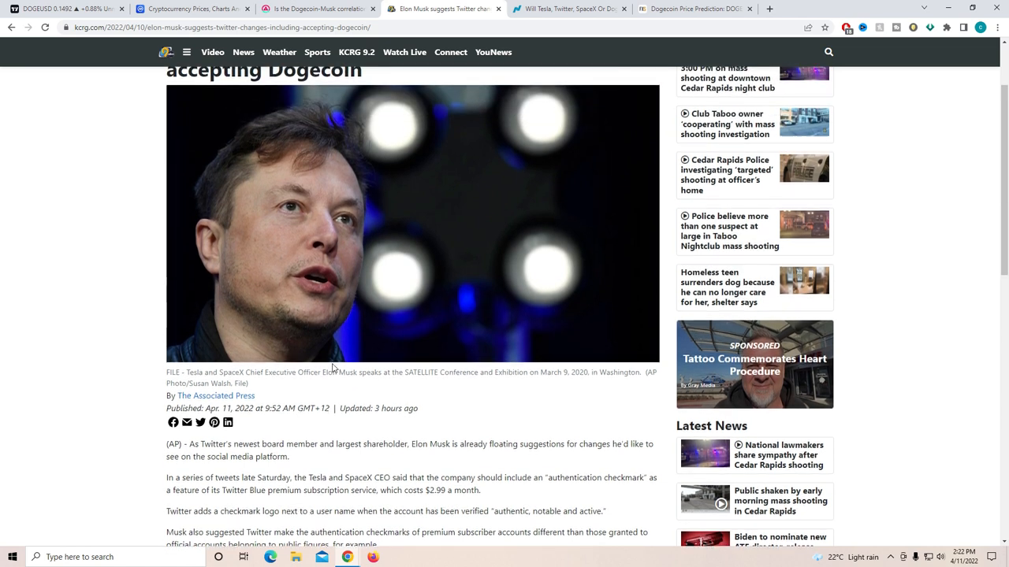
pyautogui.scroll(3)
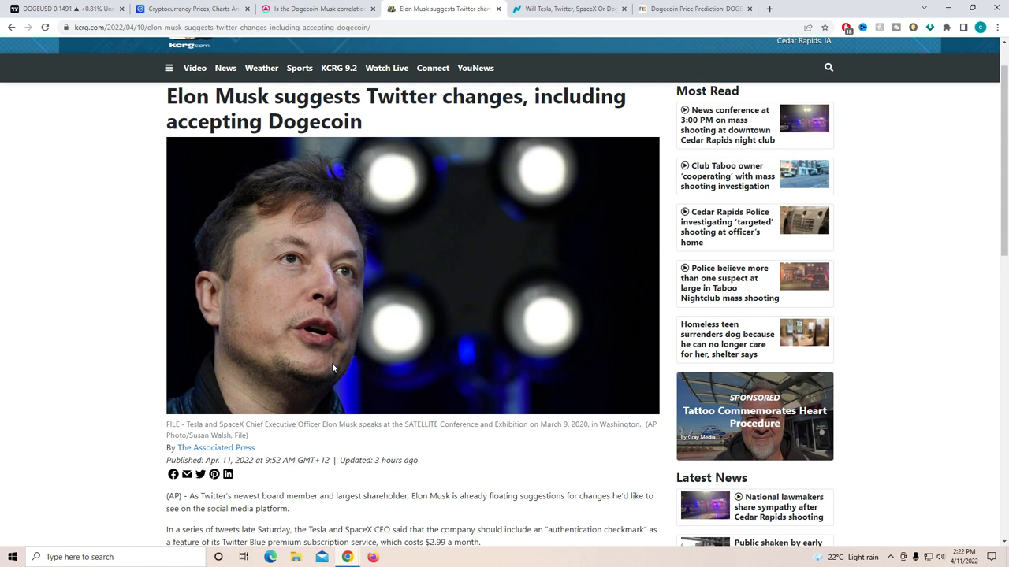
pyautogui.scroll(3)
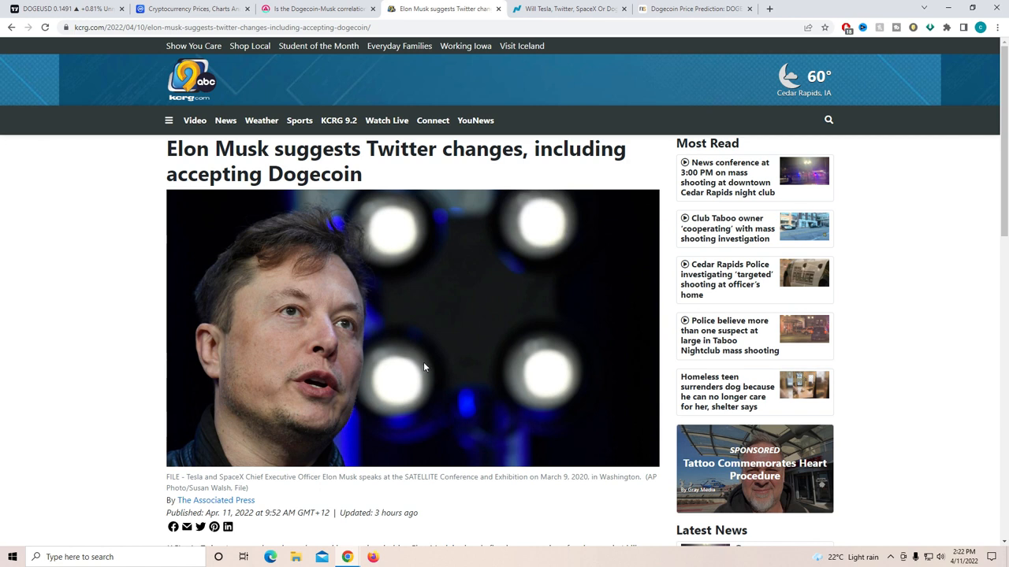
pyautogui.moveTo(567, 10)
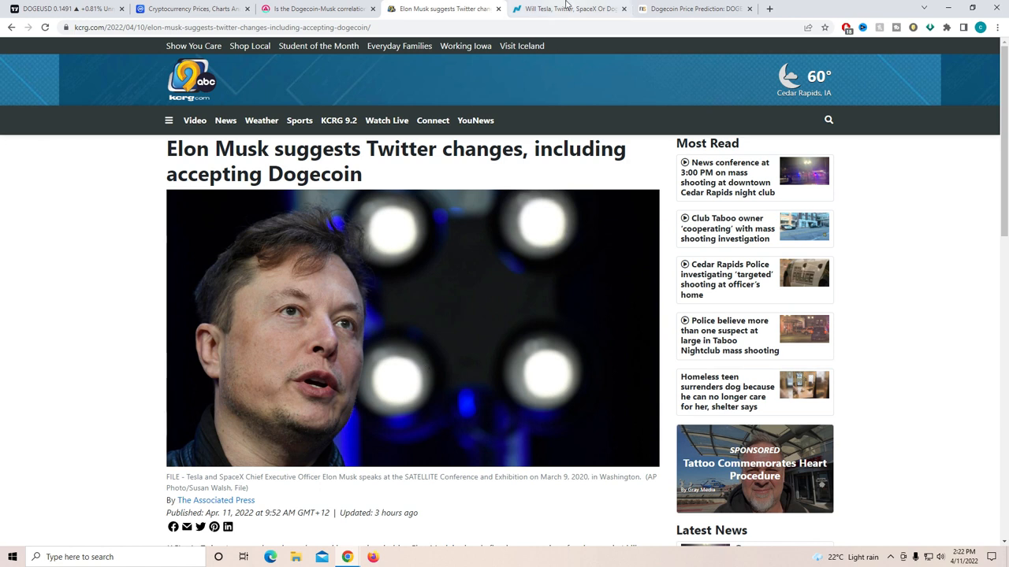
# Step: Read the Nasdaq Tesla/Twitter/SpaceX/Dogecoin article down to the Benzinga Twitter poll paragraphs
pyautogui.click(567, 10)
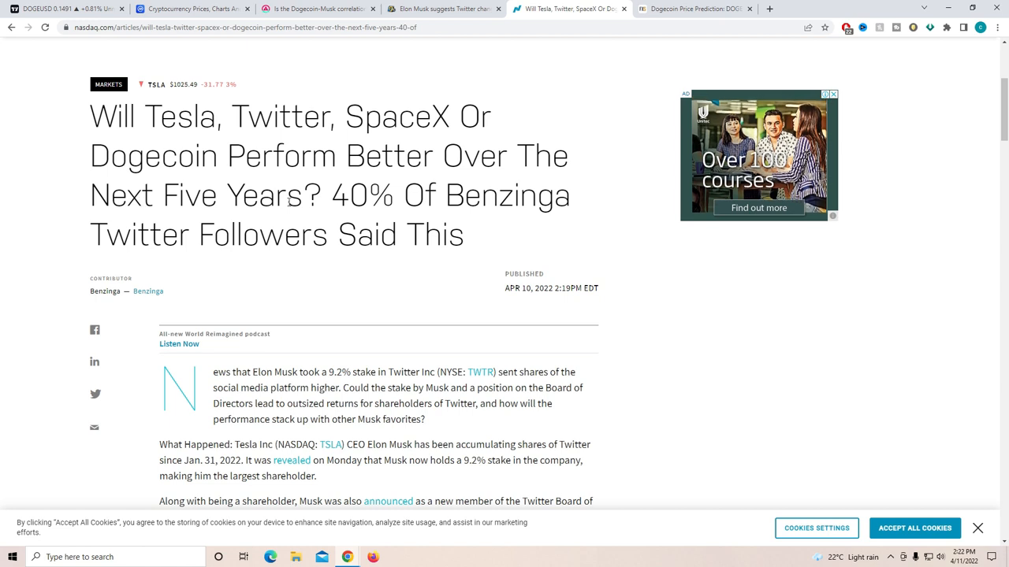
pyautogui.scroll(-3)
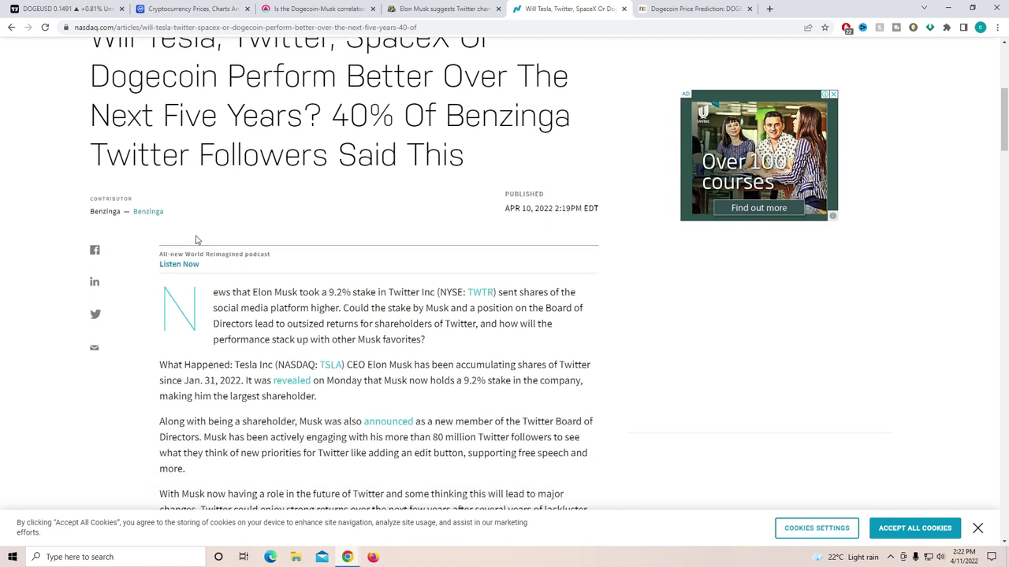
pyautogui.scroll(-3)
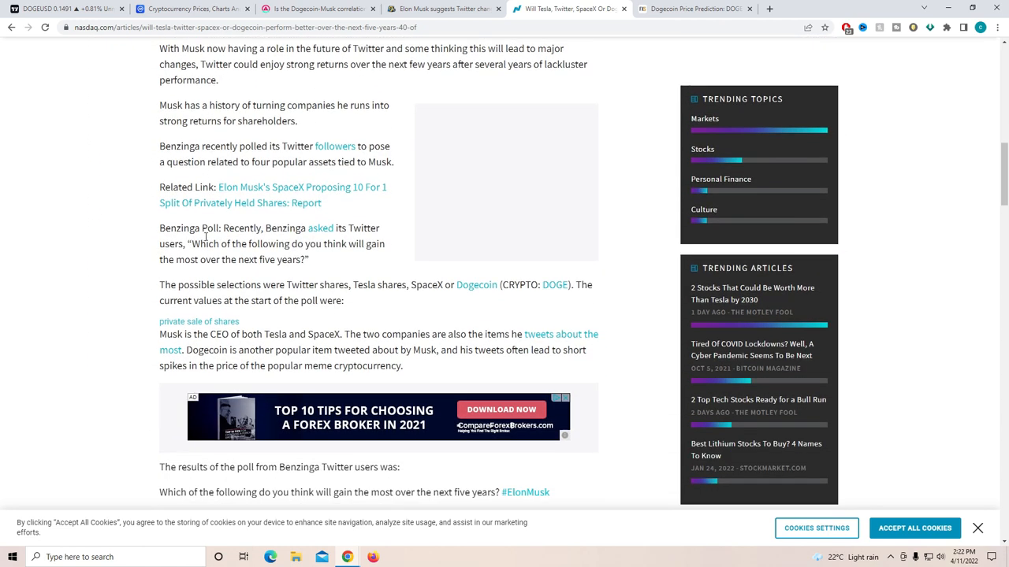
pyautogui.scroll(-3)
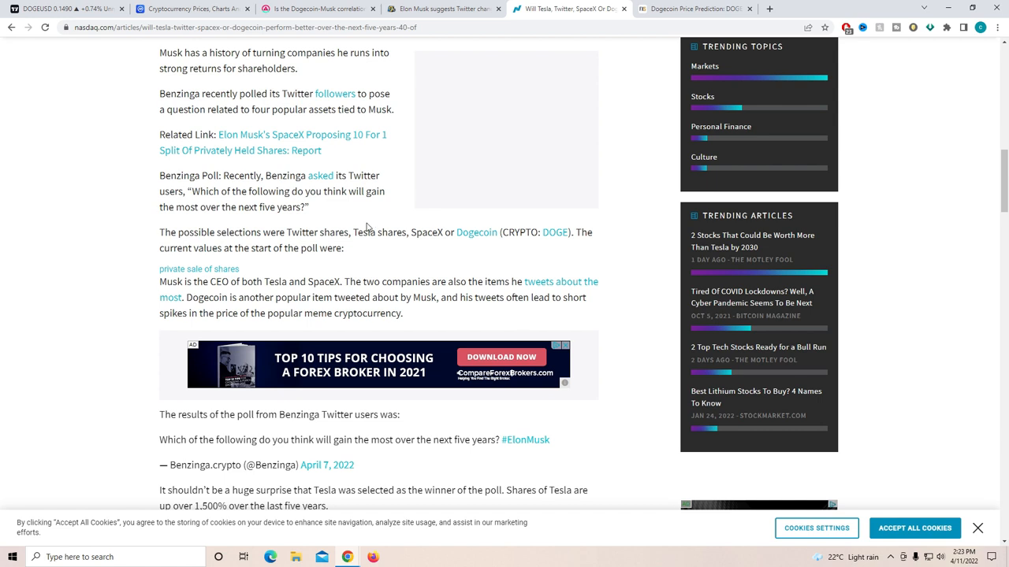
pyautogui.scroll(3)
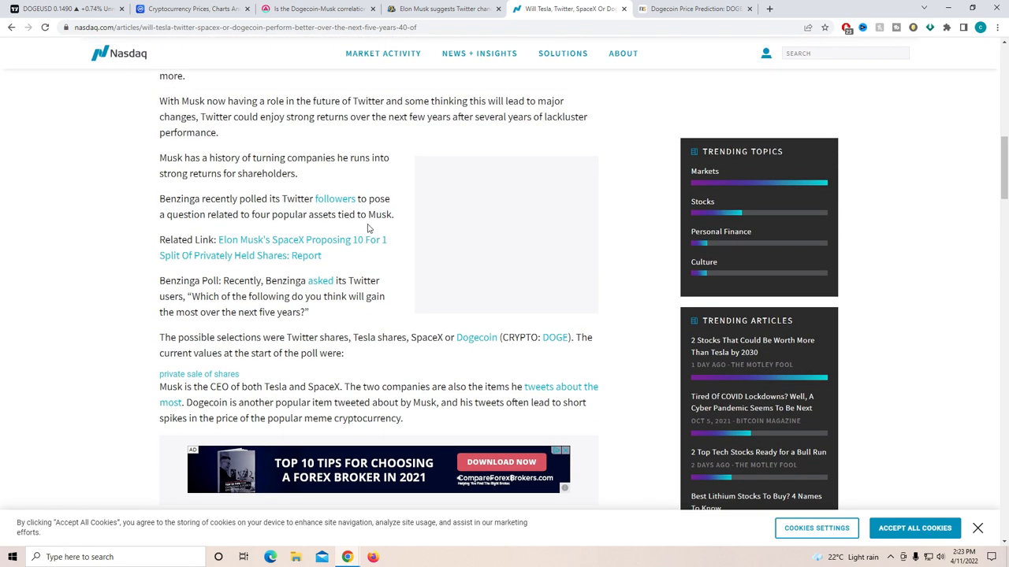
pyautogui.moveTo(392, 343)
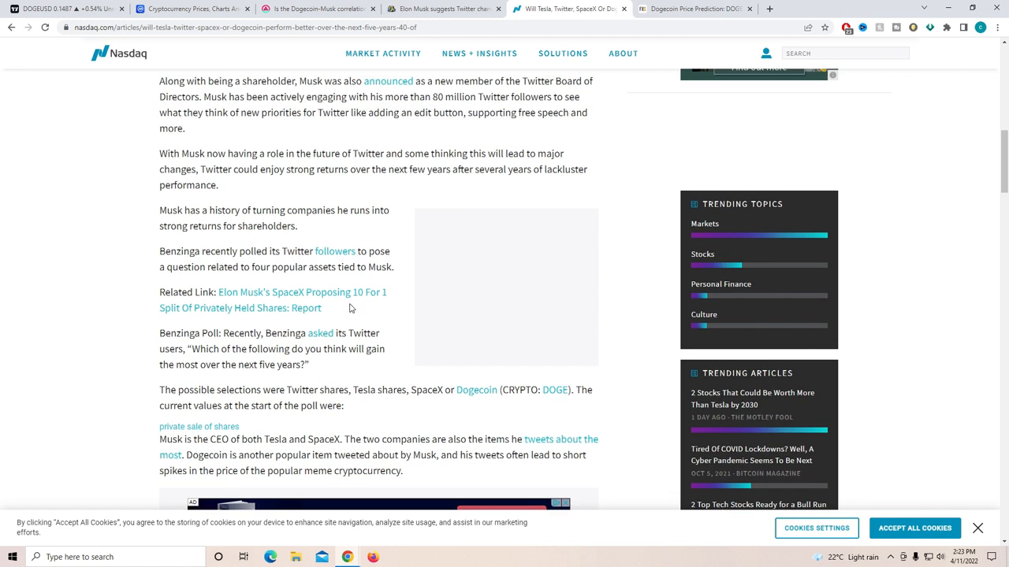
pyautogui.moveTo(668, 140)
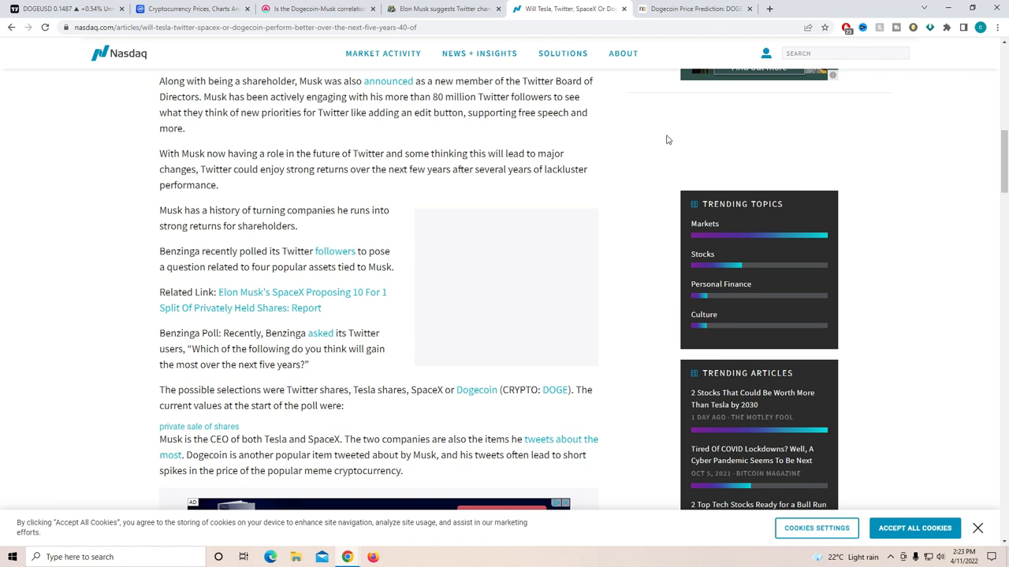
# Step: Bring up FXStreet's 'Dogecoin Price Prediction: DOGE targets $0.19' article at its summary bullets
pyautogui.click(694, 10)
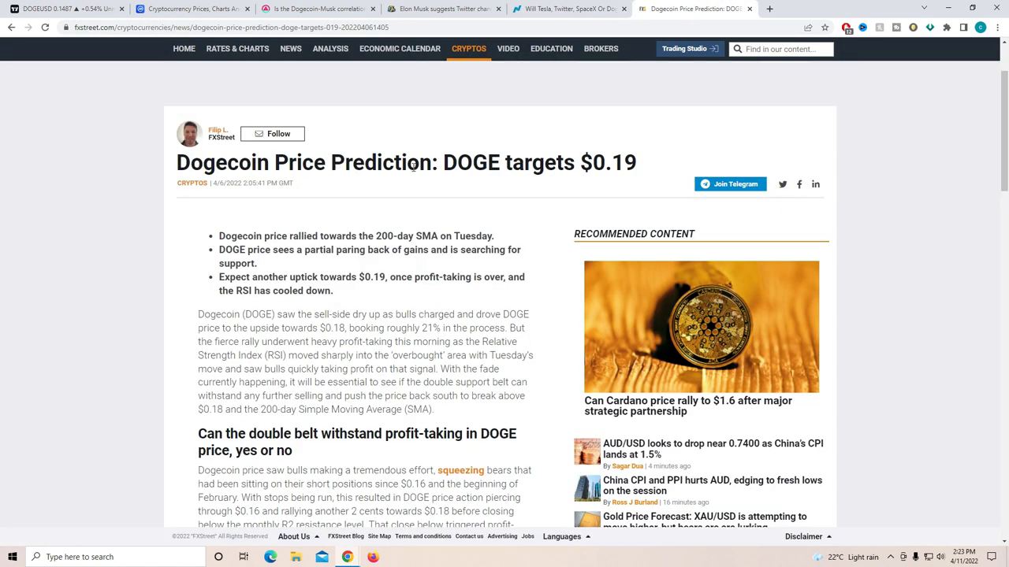
pyautogui.moveTo(548, 189)
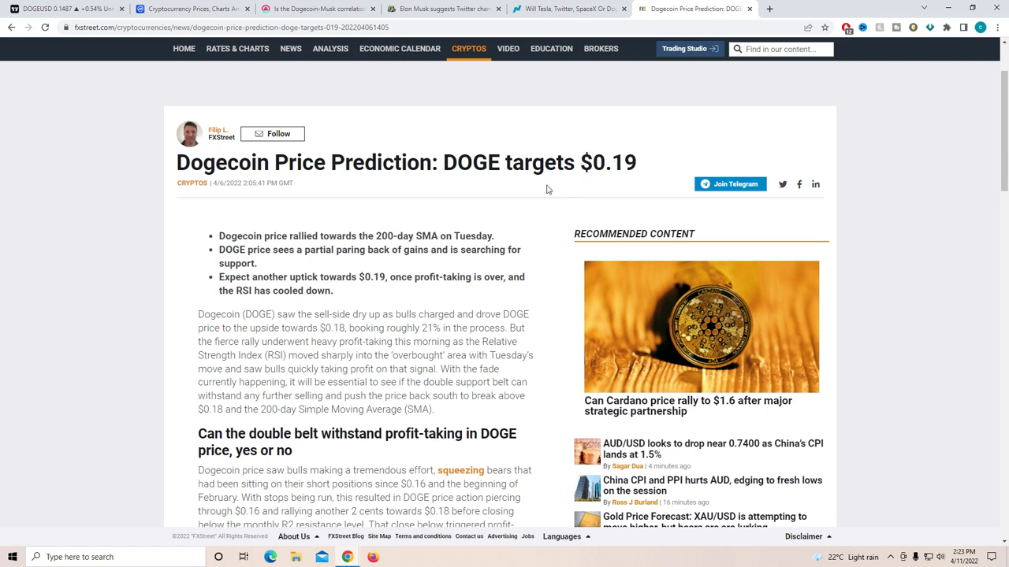
pyautogui.moveTo(343, 239)
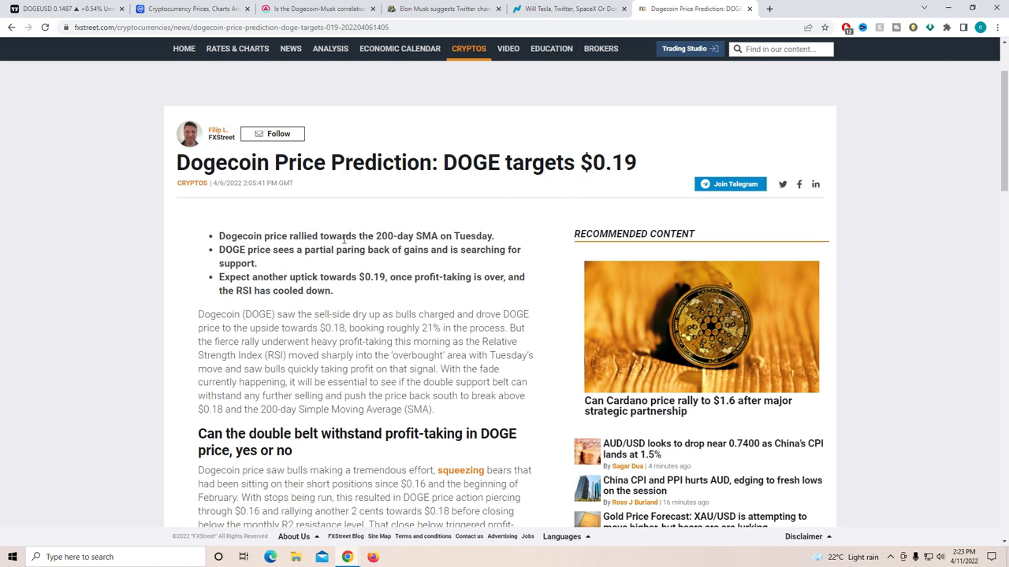
pyautogui.moveTo(448, 243)
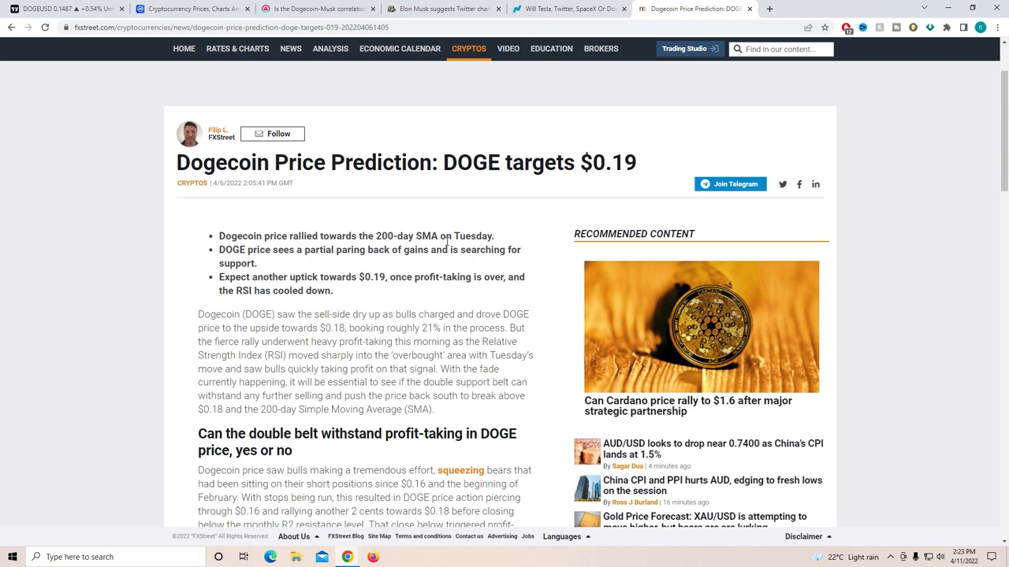
pyautogui.moveTo(260, 249)
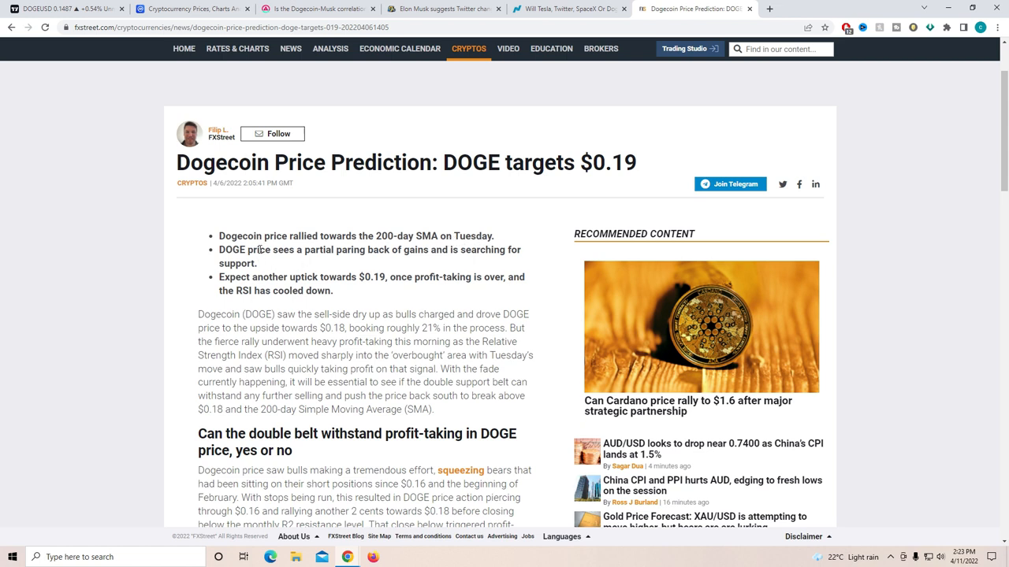
pyautogui.moveTo(394, 250)
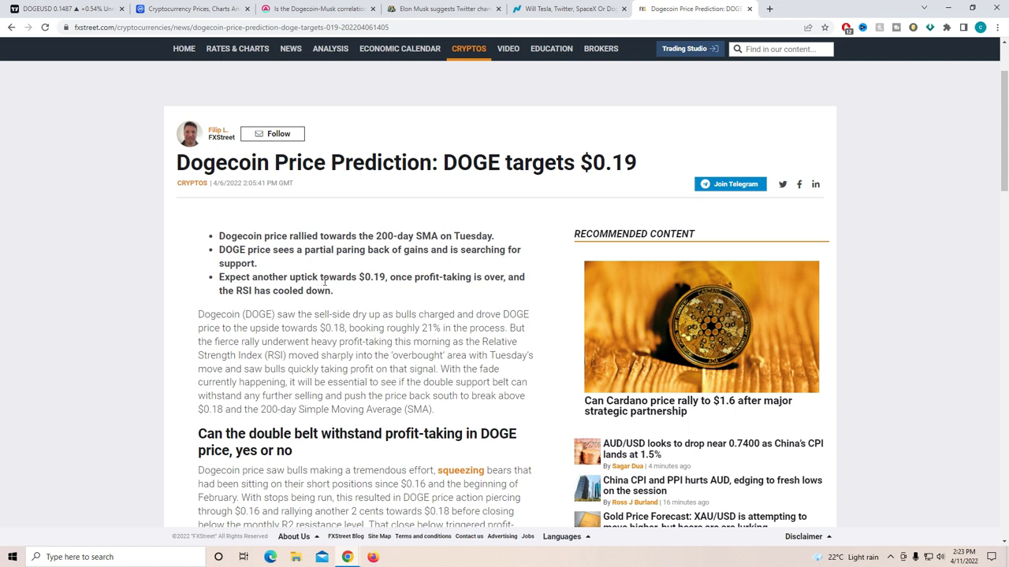
pyautogui.moveTo(450, 284)
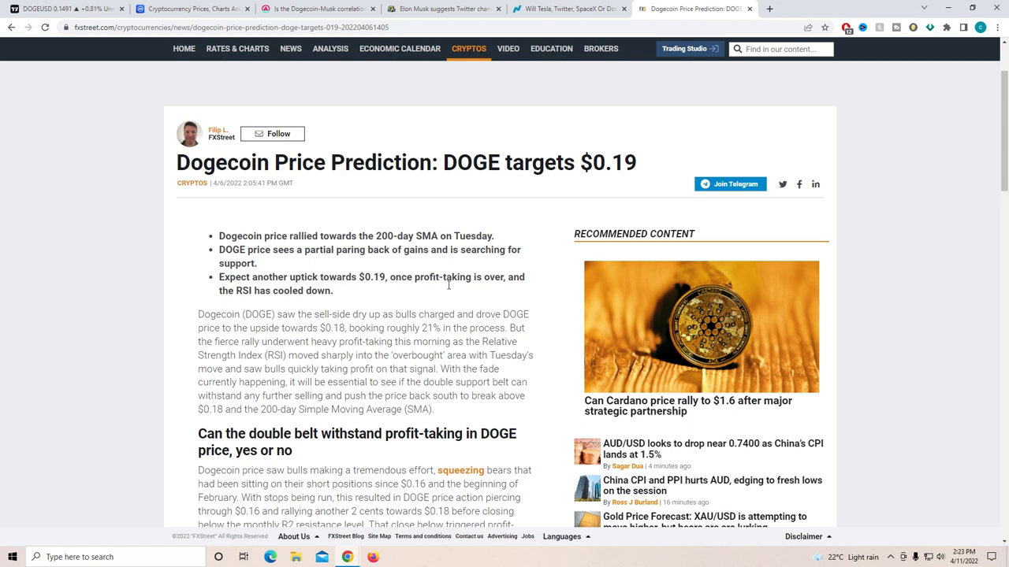
pyautogui.moveTo(517, 294)
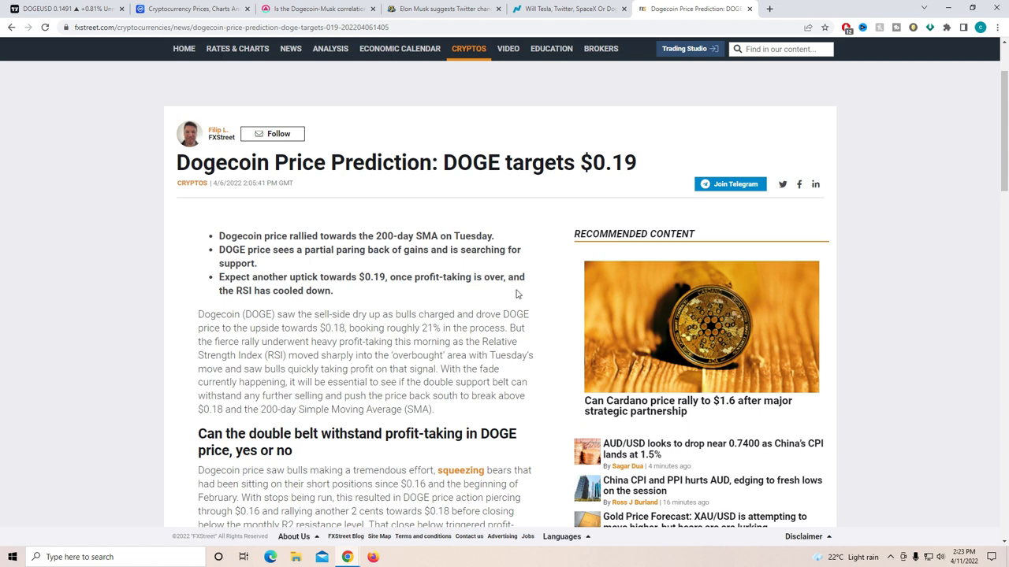
pyautogui.moveTo(284, 299)
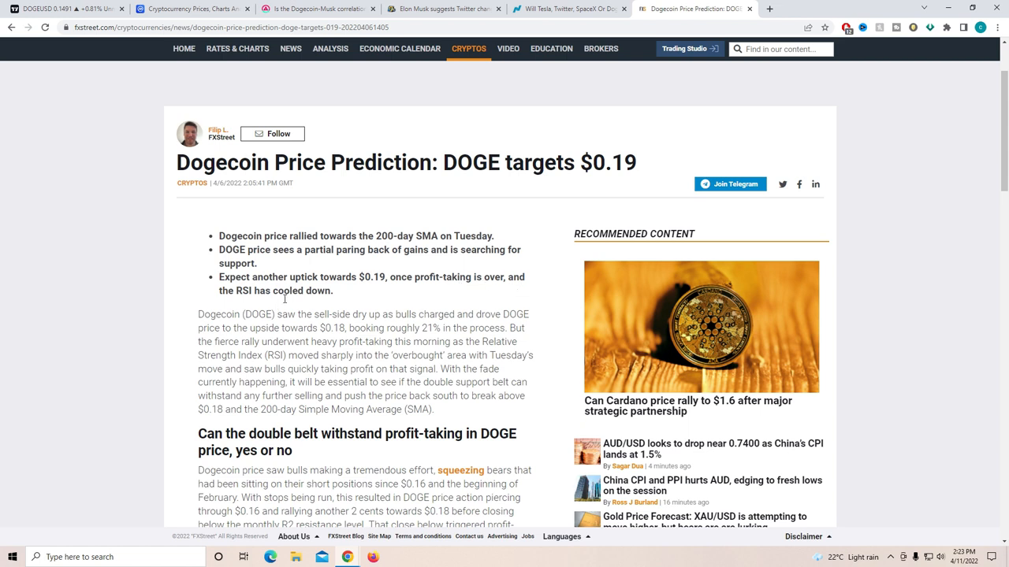